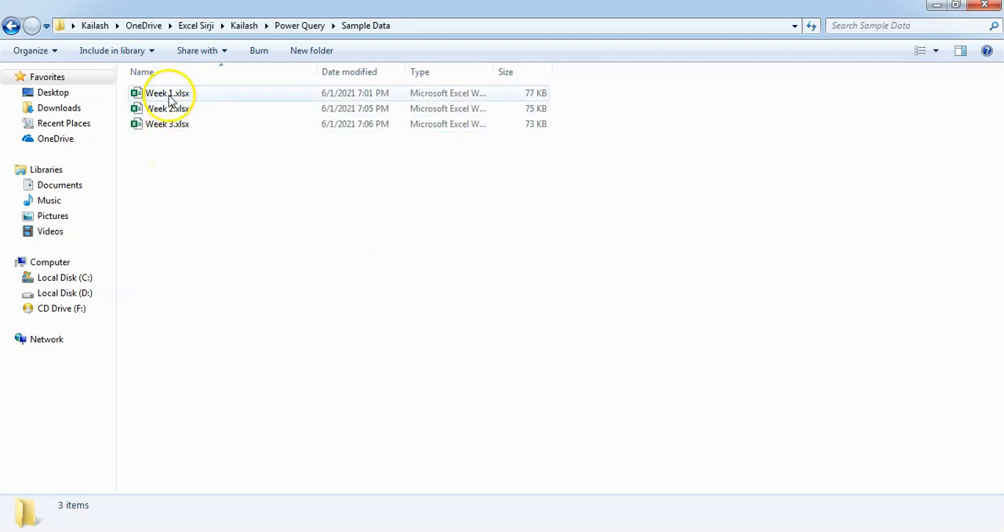
{"action": "left_click", "coordinate": [167, 94]}
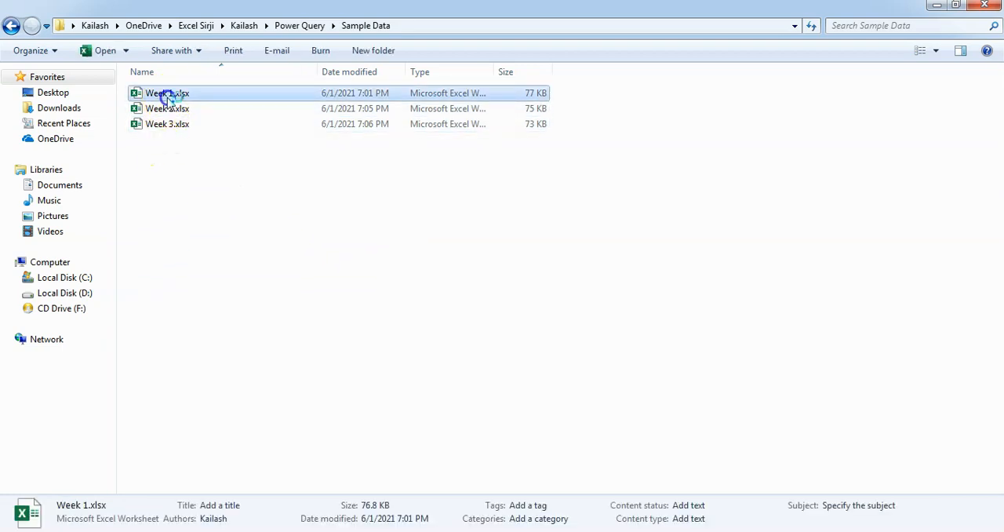
{"action": "double_click", "coordinate": [167, 92]}
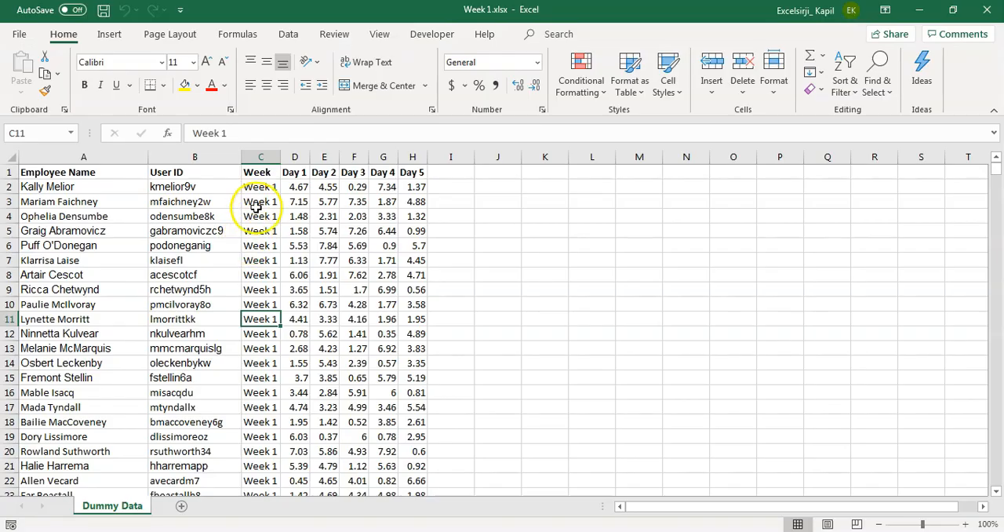
{"action": "left_click_drag", "start_coordinate": [261, 187], "coordinate": [260, 289]}
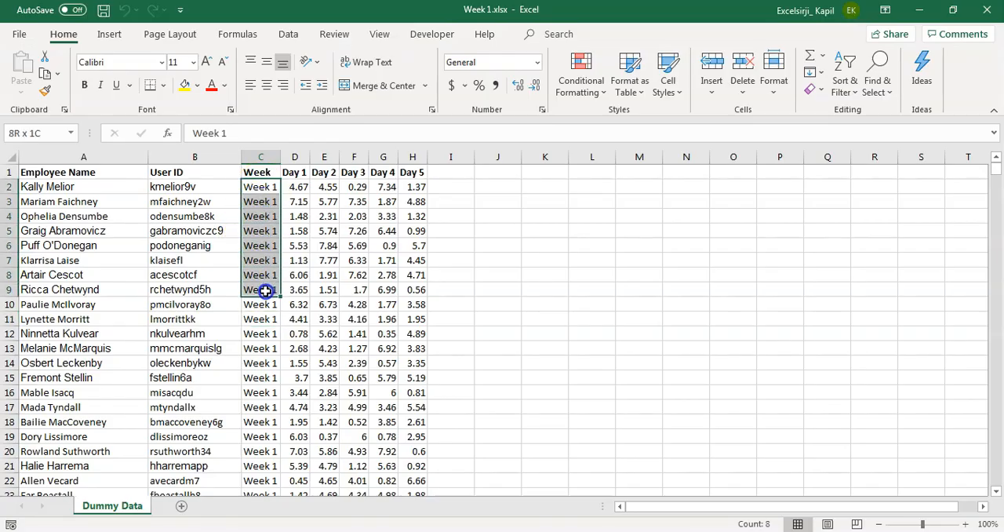
{"action": "left_click", "coordinate": [261, 185]}
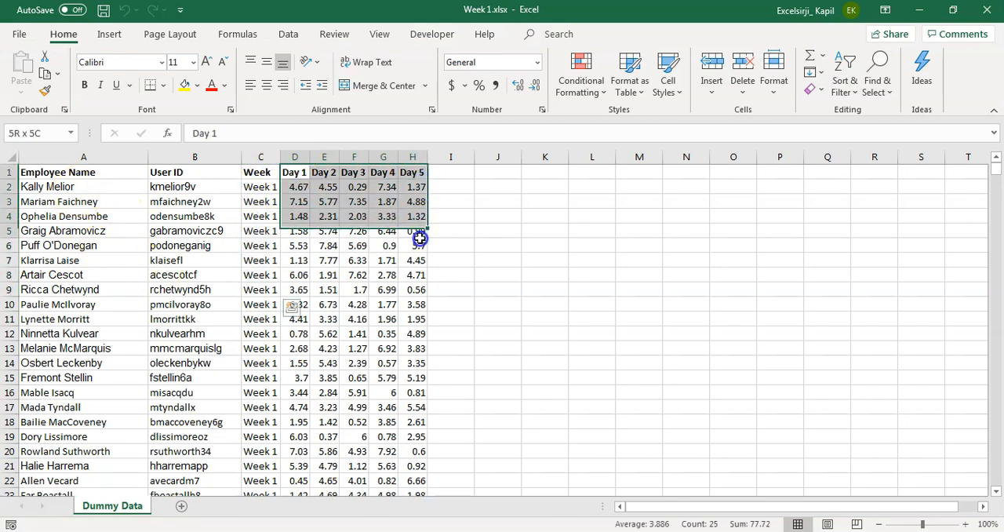
{"action": "left_click", "coordinate": [295, 187]}
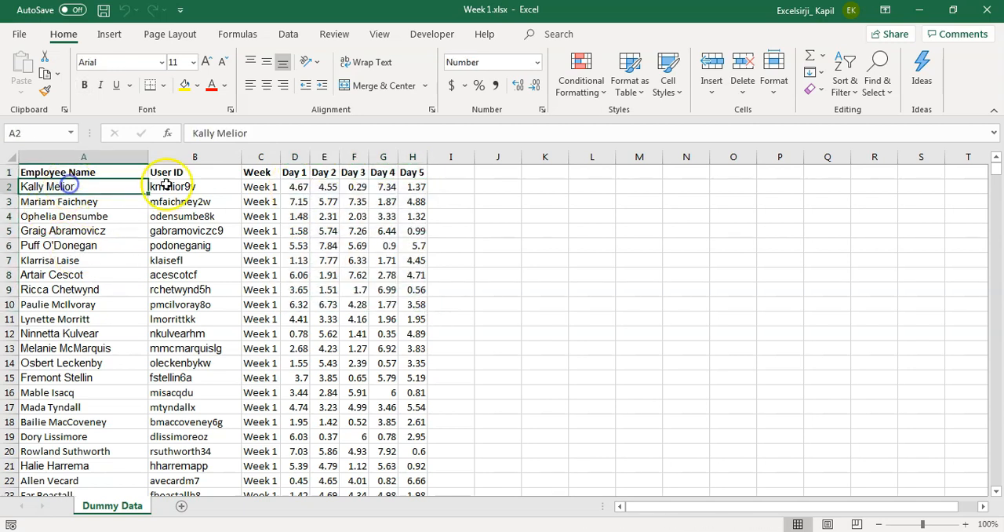
{"action": "left_click", "coordinate": [170, 185]}
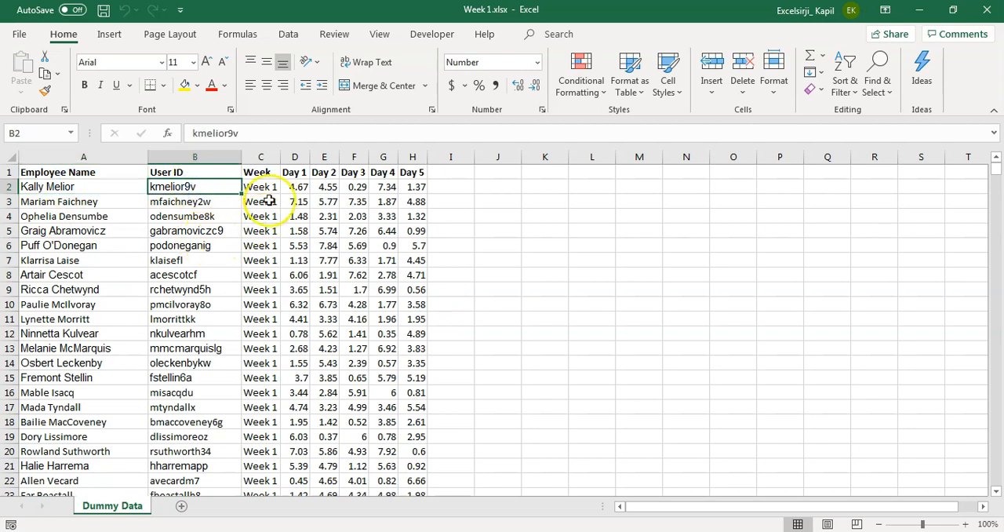
Step: Open the Week 3 workbook and scroll its rows, inspecting the first employee's five daily hours
{"action": "left_click", "coordinate": [261, 187]}
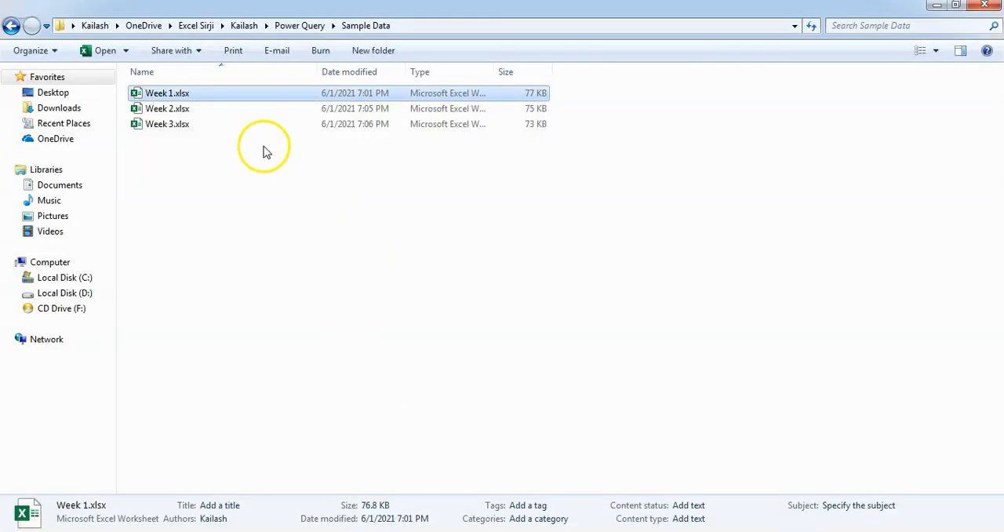
{"action": "double_click", "coordinate": [166, 108]}
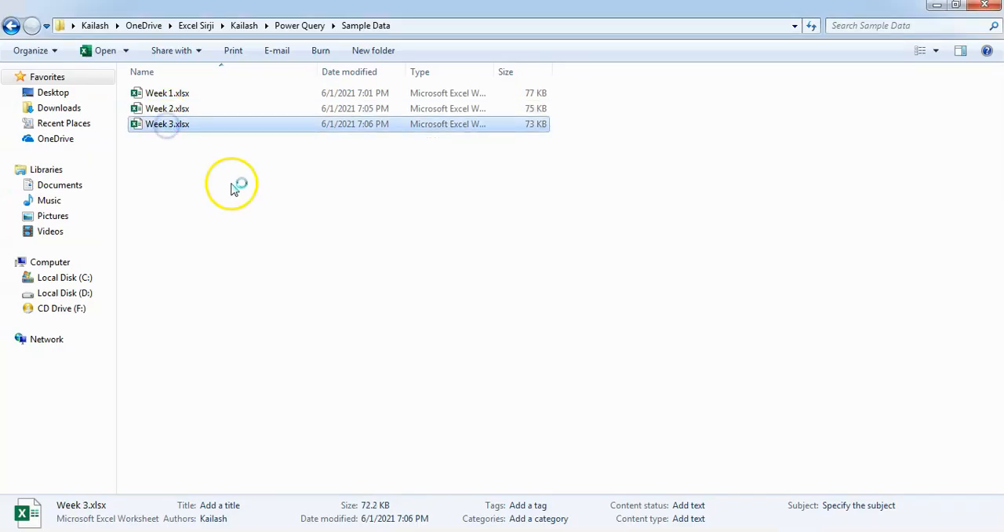
{"action": "double_click", "coordinate": [166, 124]}
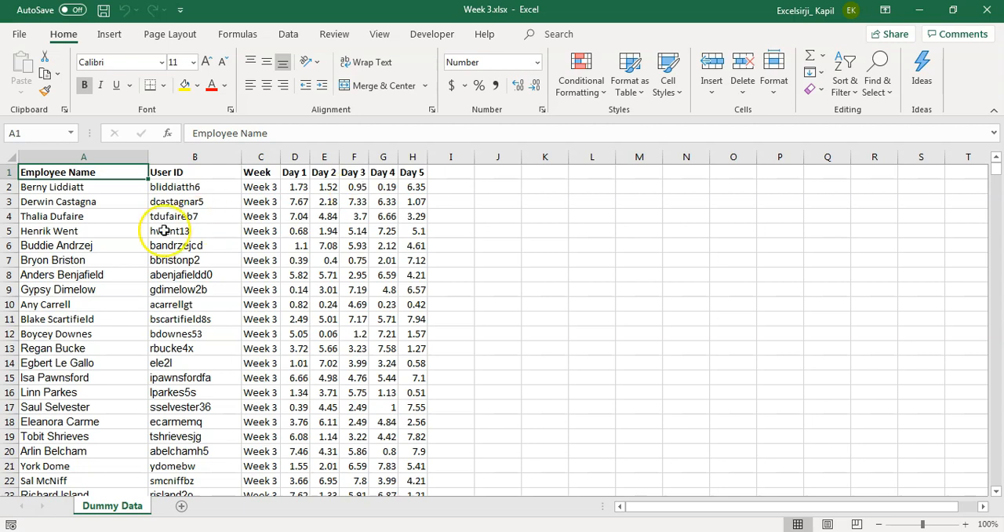
{"action": "mouse_move", "coordinate": [239, 515]}
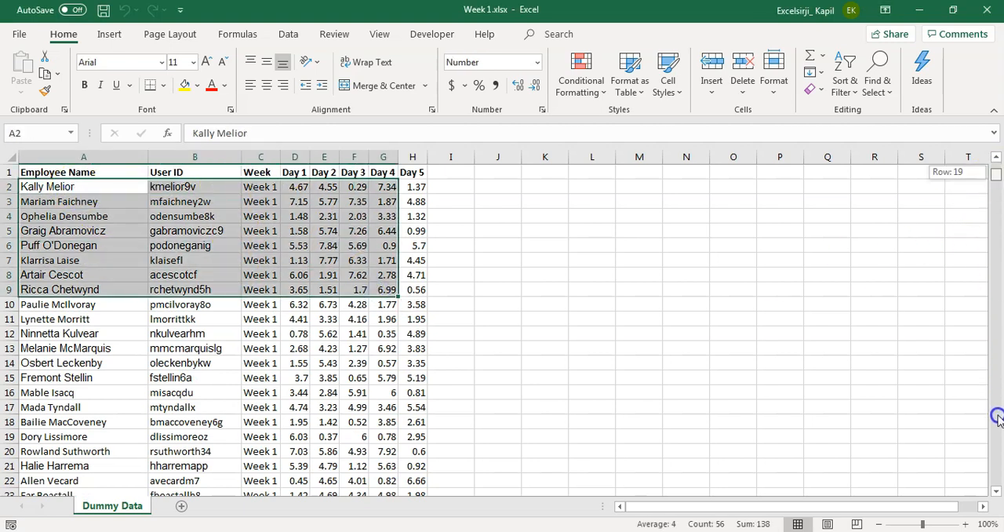
{"action": "scroll", "scroll_direction": "down", "scroll_amount": 3}
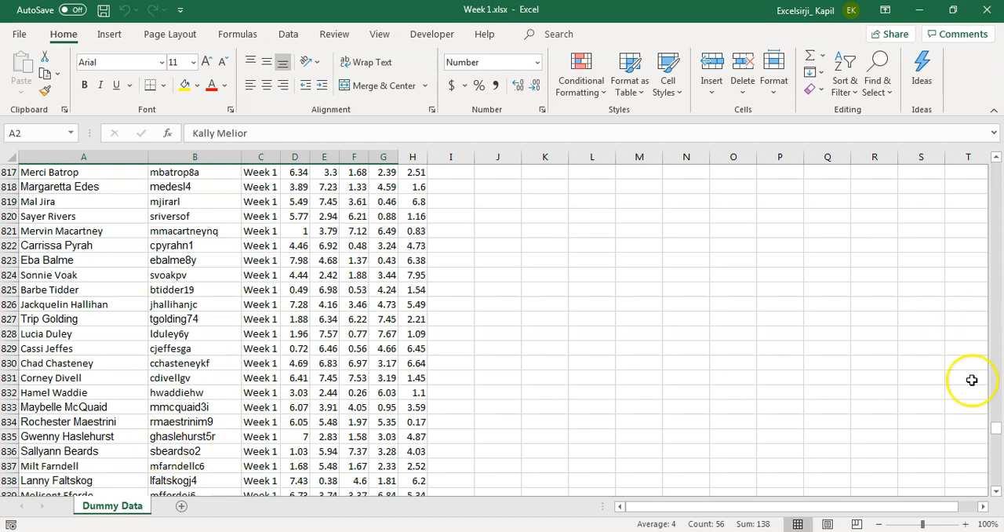
{"action": "scroll", "scroll_direction": "down", "scroll_amount": 3}
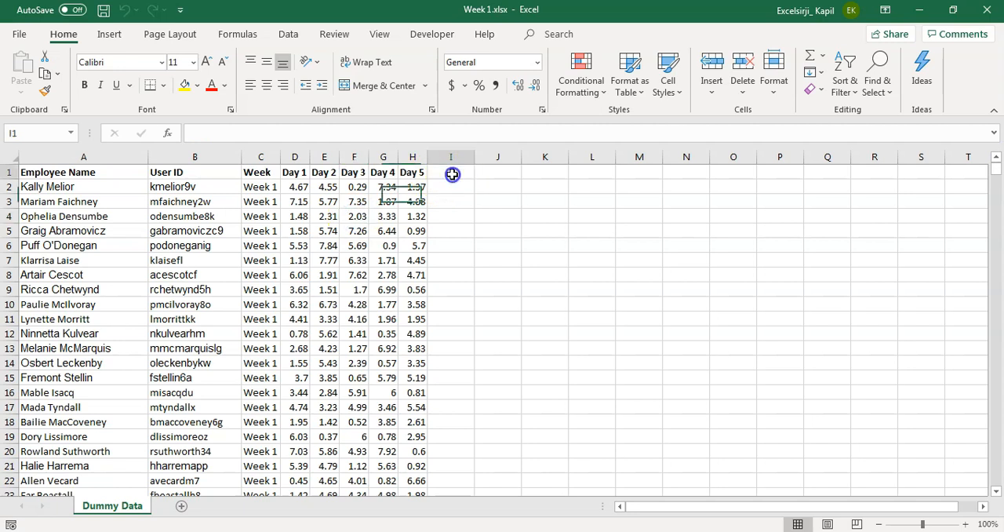
{"action": "left_click_drag", "start_coordinate": [452, 173], "coordinate": [452, 214]}
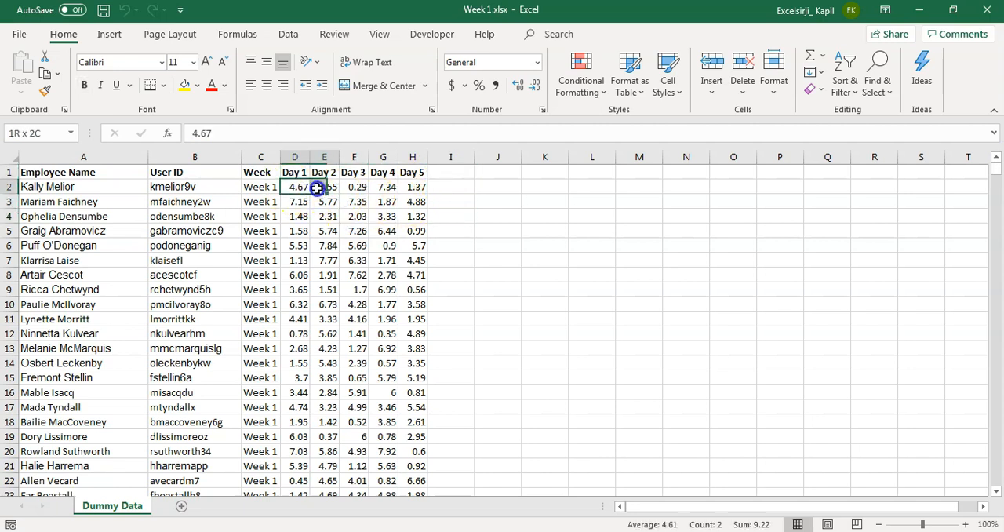
{"action": "left_click_drag", "start_coordinate": [295, 187], "coordinate": [411, 187]}
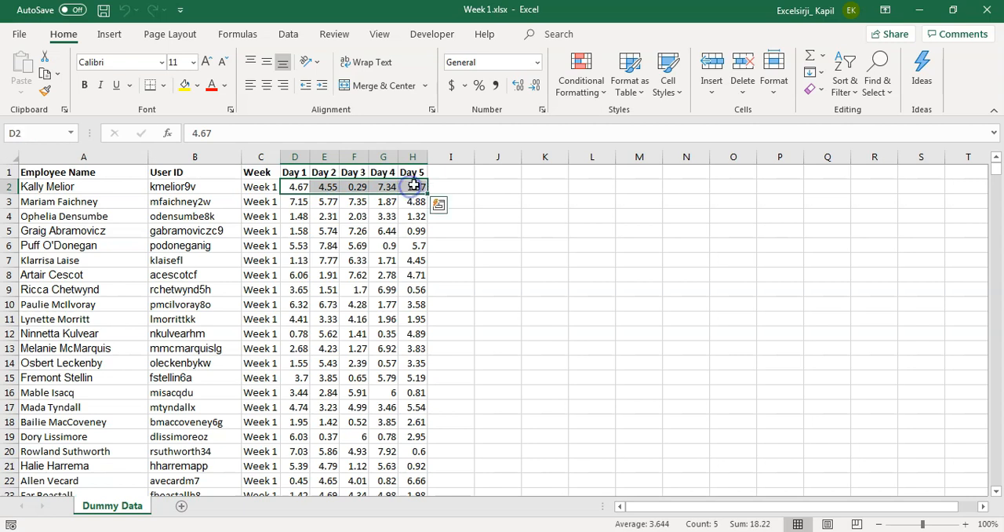
{"action": "left_click", "coordinate": [450, 155]}
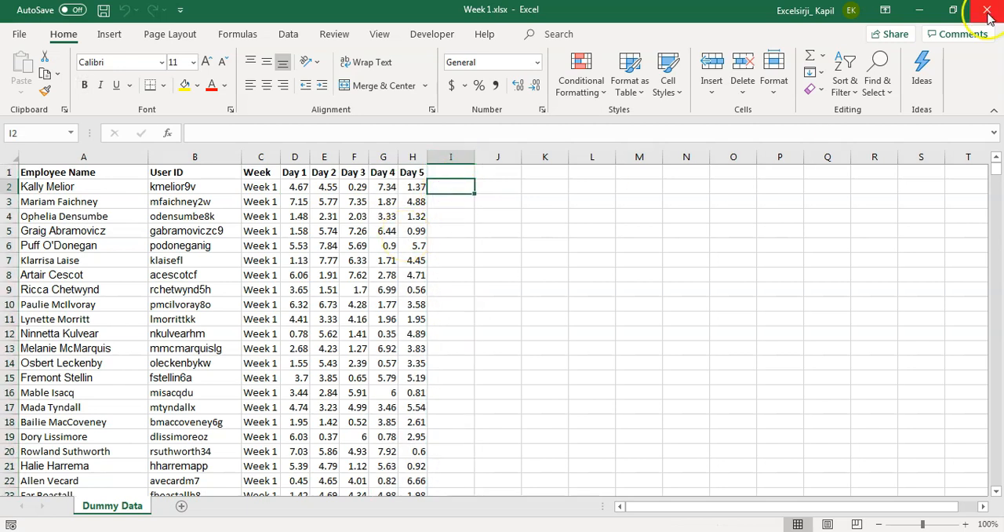
Step: Close Week 1.xlsx, leaving blank Book1 with its Data commands showing
{"action": "left_click", "coordinate": [988, 10]}
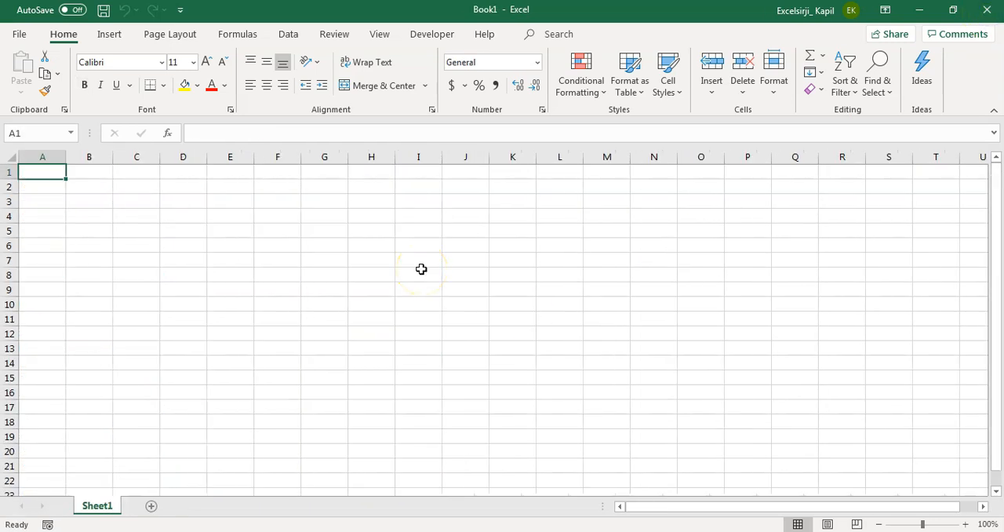
{"action": "mouse_move", "coordinate": [132, 208]}
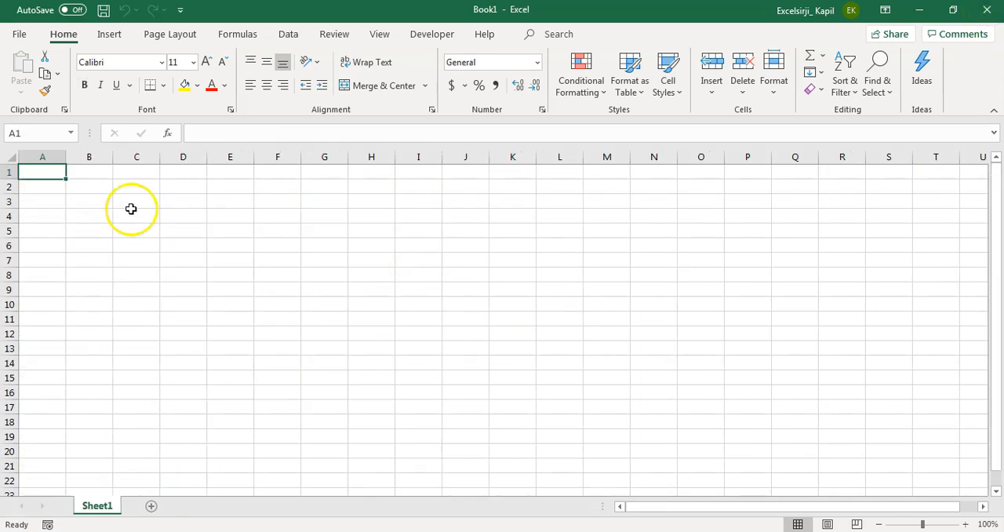
{"action": "left_click", "coordinate": [287, 34]}
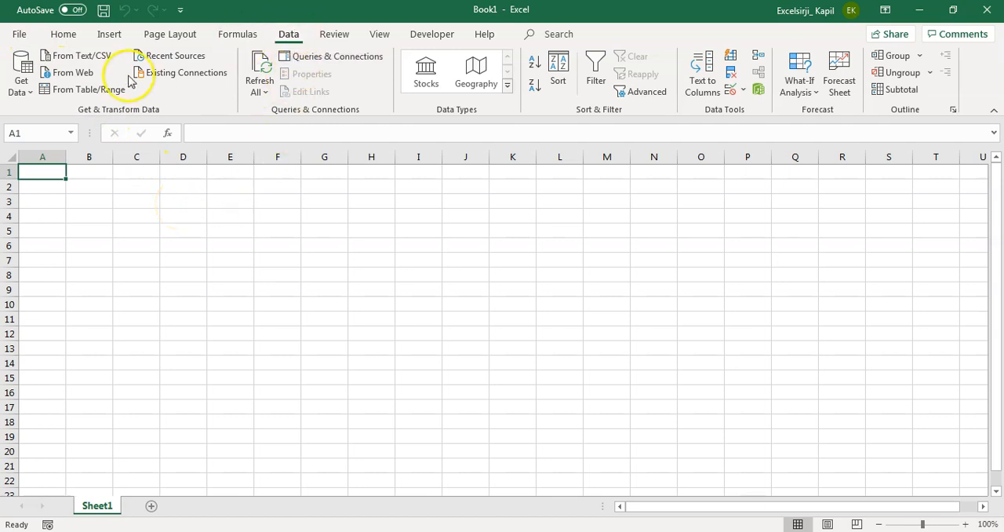
{"action": "mouse_move", "coordinate": [160, 204]}
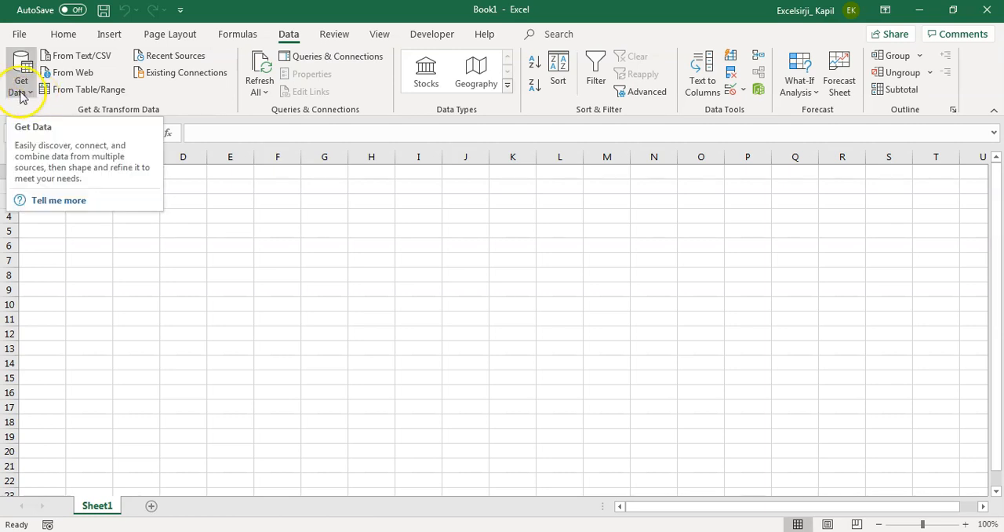
Step: Show the Get Data list of import sources
{"action": "left_click", "coordinate": [19, 82]}
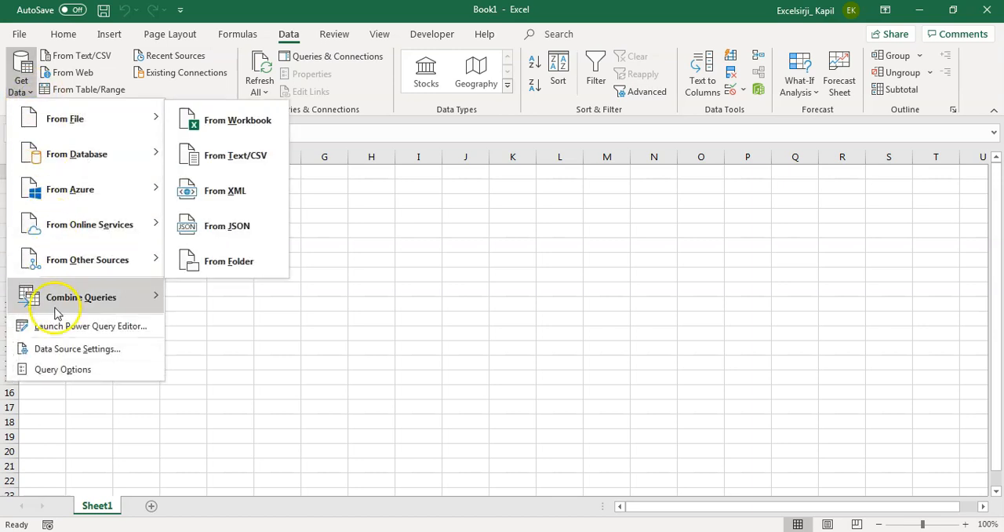
{"action": "mouse_move", "coordinate": [44, 123]}
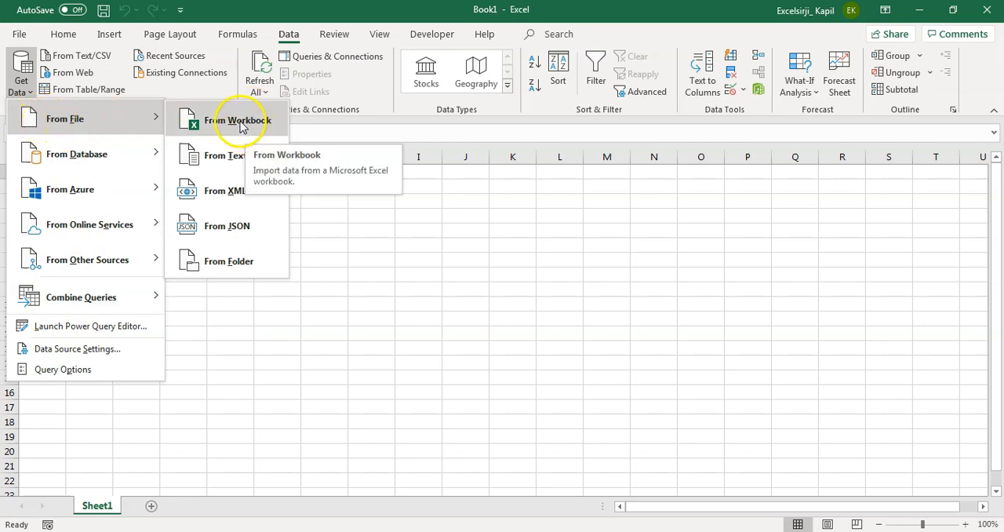
{"action": "mouse_move", "coordinate": [232, 154]}
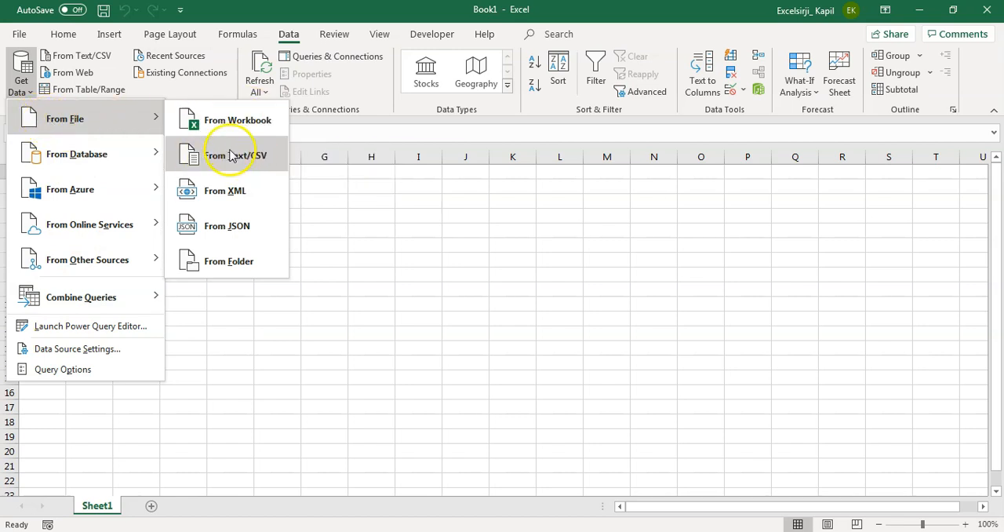
{"action": "mouse_move", "coordinate": [229, 165]}
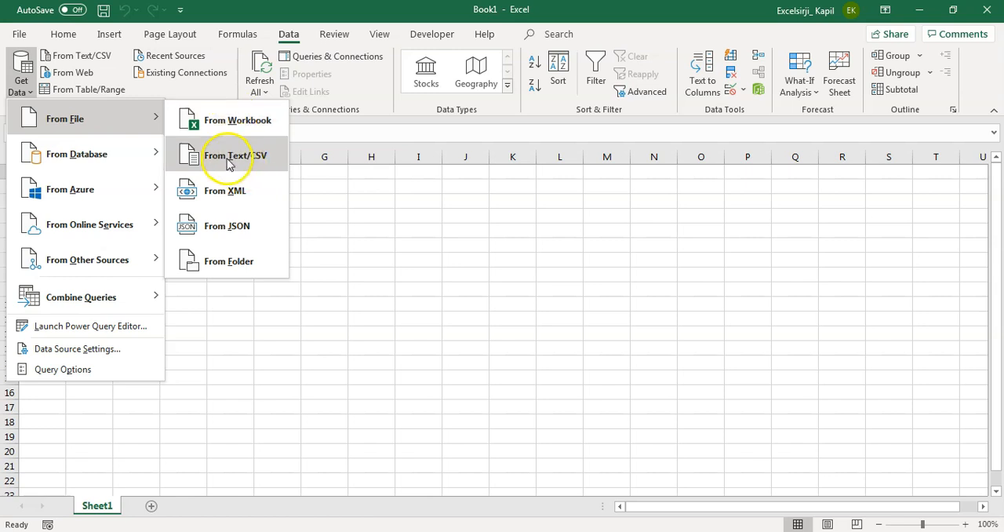
{"action": "mouse_move", "coordinate": [251, 235]}
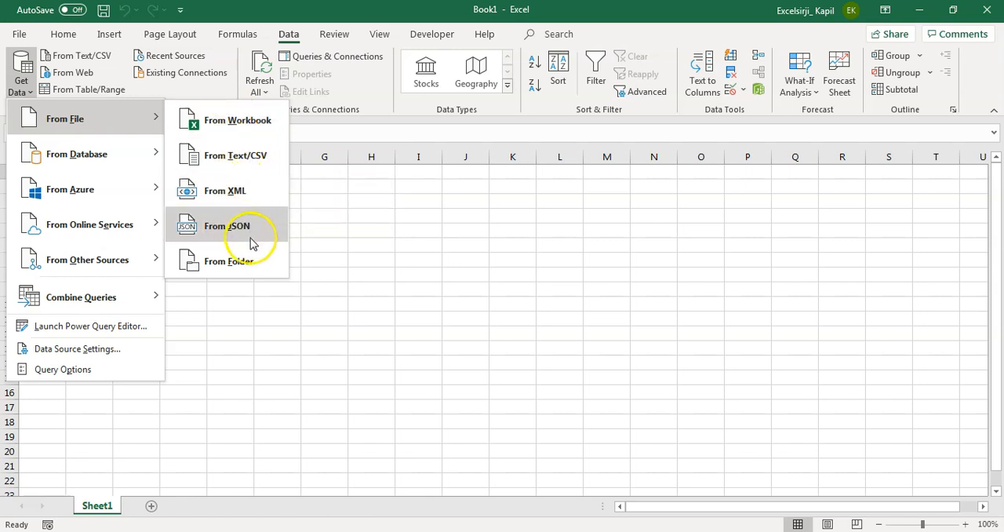
{"action": "mouse_move", "coordinate": [98, 162]}
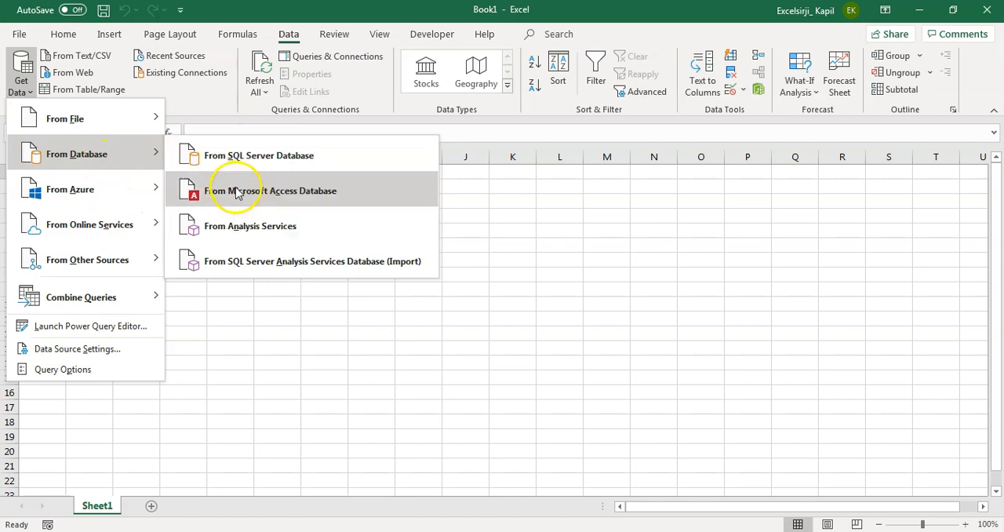
{"action": "mouse_move", "coordinate": [100, 188]}
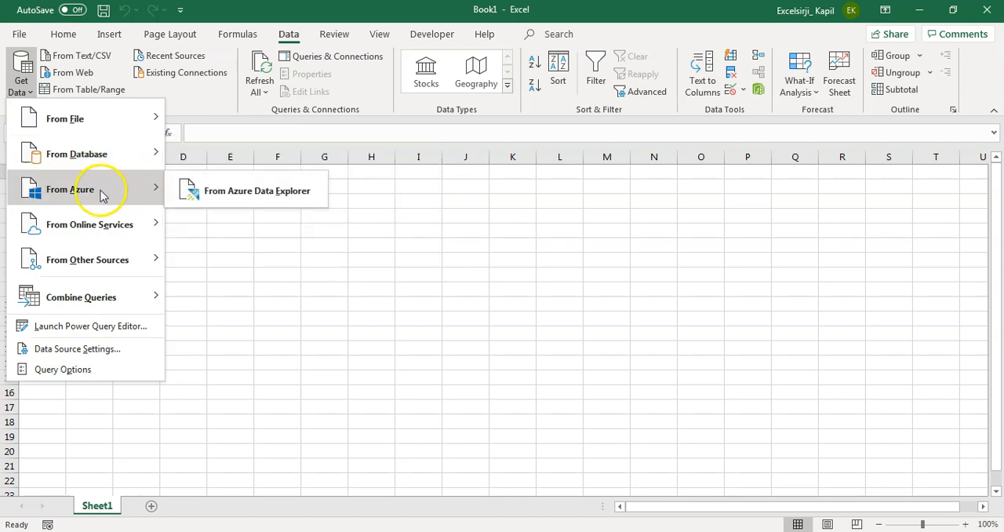
{"action": "mouse_move", "coordinate": [89, 232]}
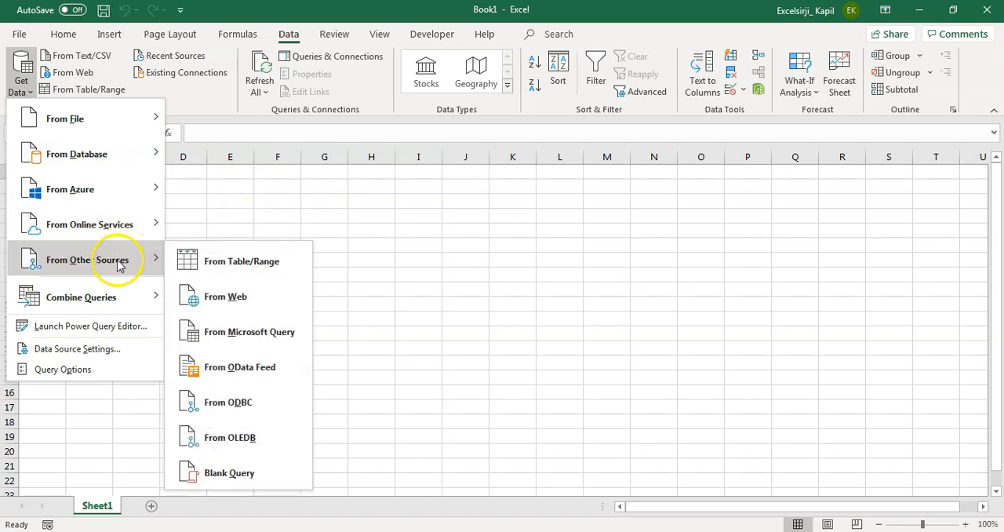
{"action": "mouse_move", "coordinate": [259, 219]}
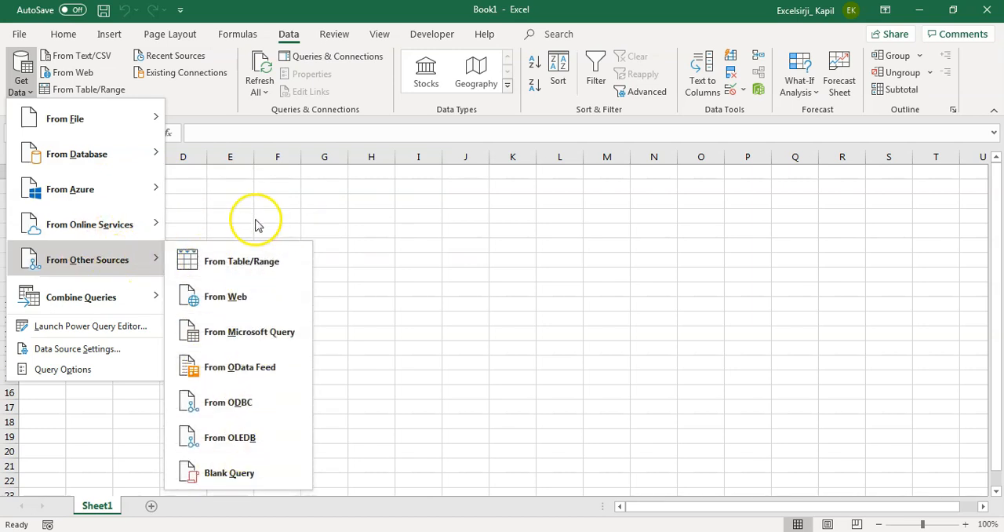
{"action": "mouse_move", "coordinate": [238, 301]}
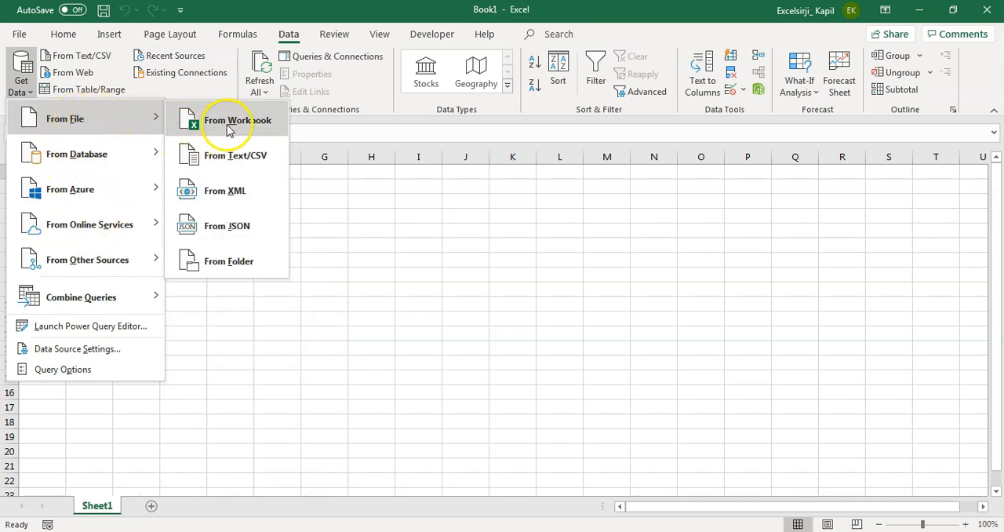
{"action": "mouse_move", "coordinate": [229, 261]}
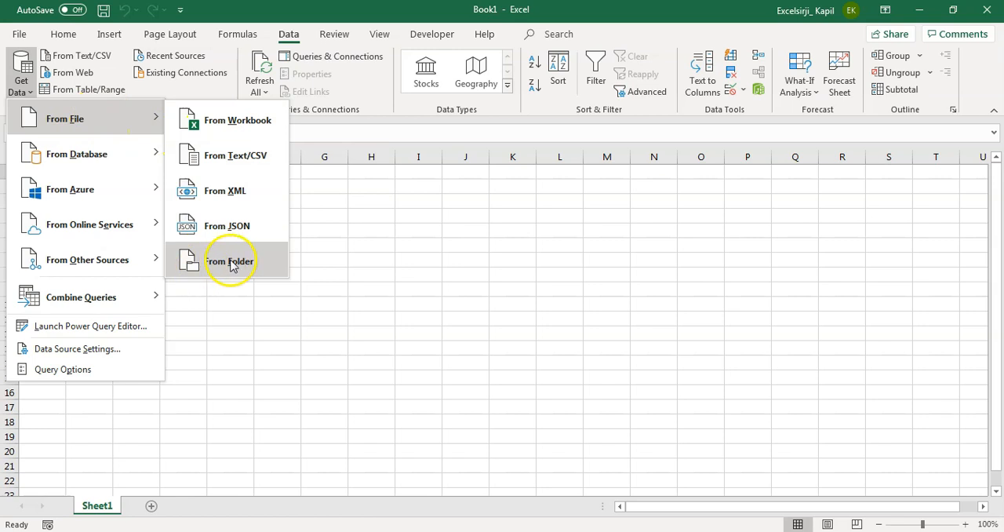
{"action": "mouse_move", "coordinate": [229, 261]}
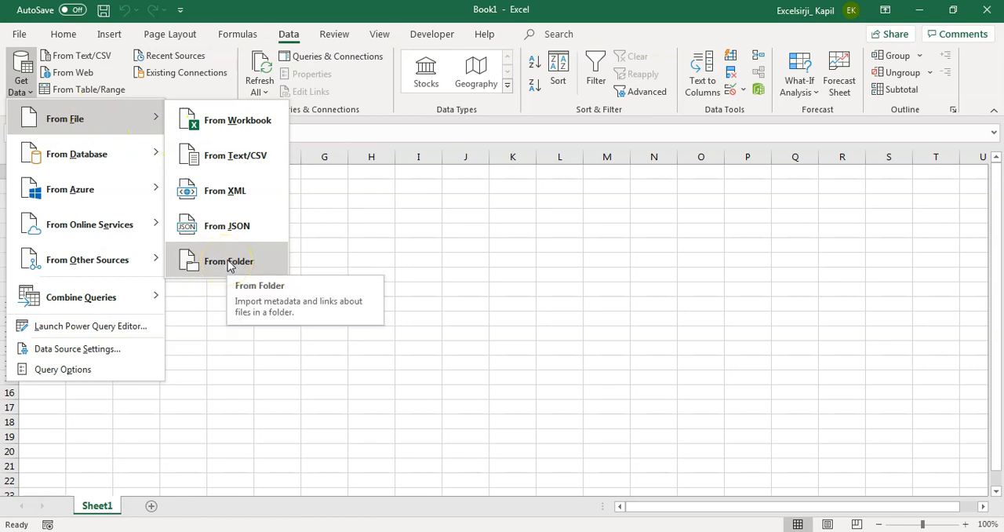
Step: Start a From Folder import with path C:\Users\Kailash\OneDrive\Excel Sirji\Kailash\Power Query\Sample Data
{"action": "left_click", "coordinate": [229, 261]}
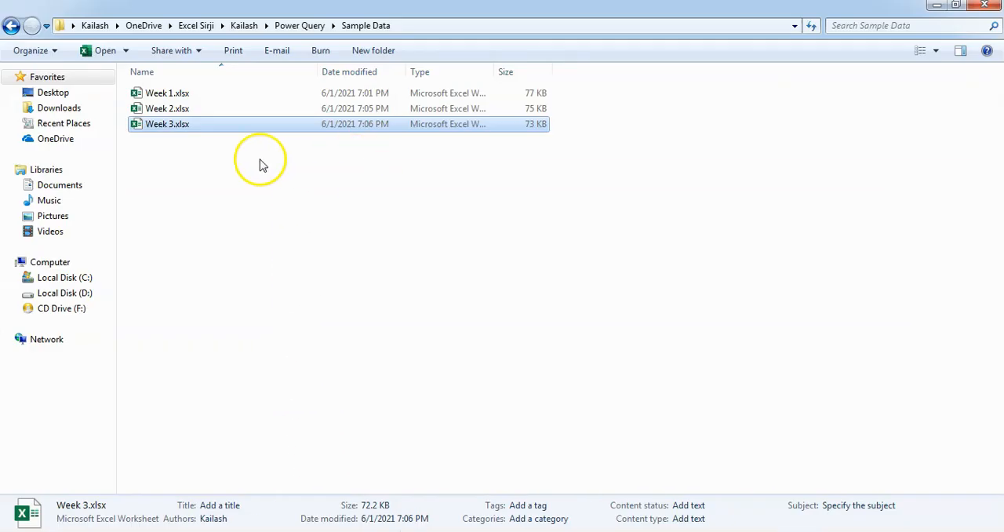
{"action": "mouse_move", "coordinate": [406, 14]}
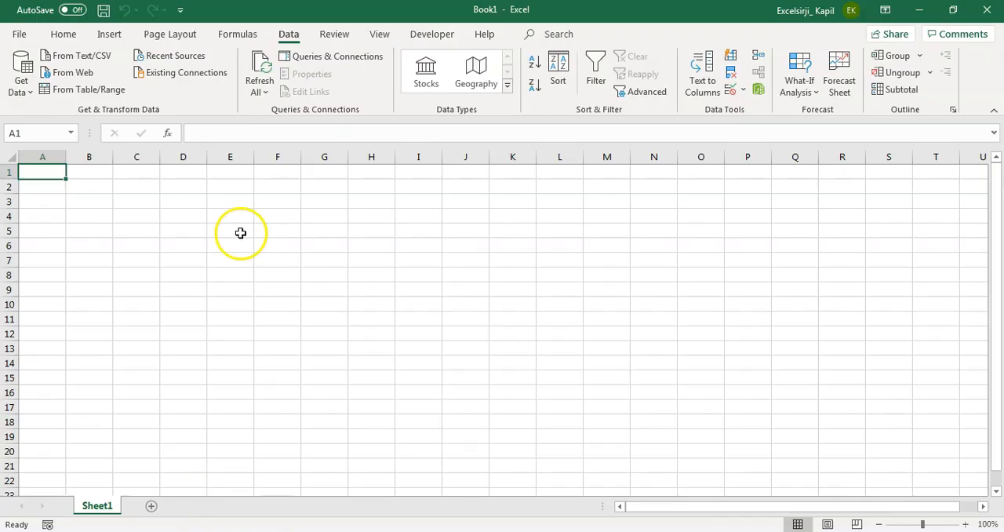
{"action": "left_click", "coordinate": [20, 75]}
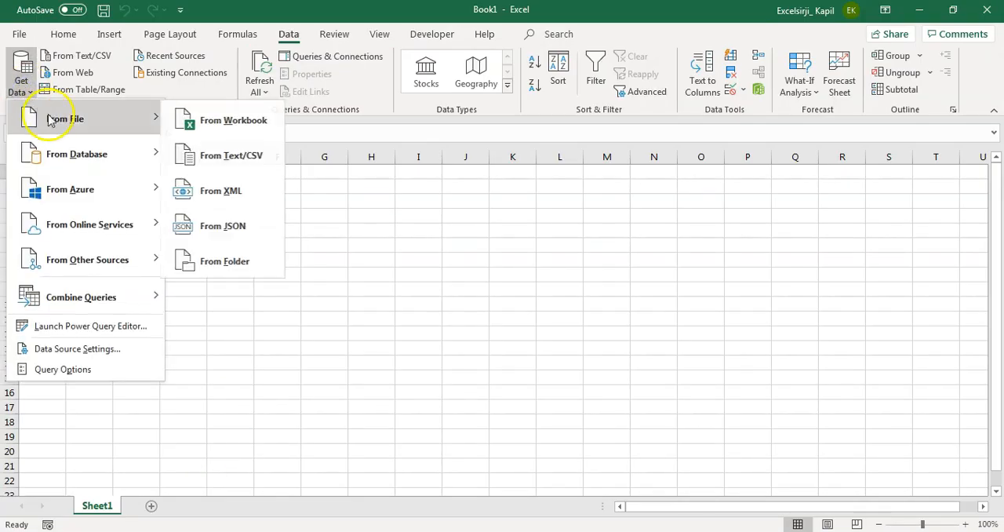
{"action": "mouse_move", "coordinate": [232, 261]}
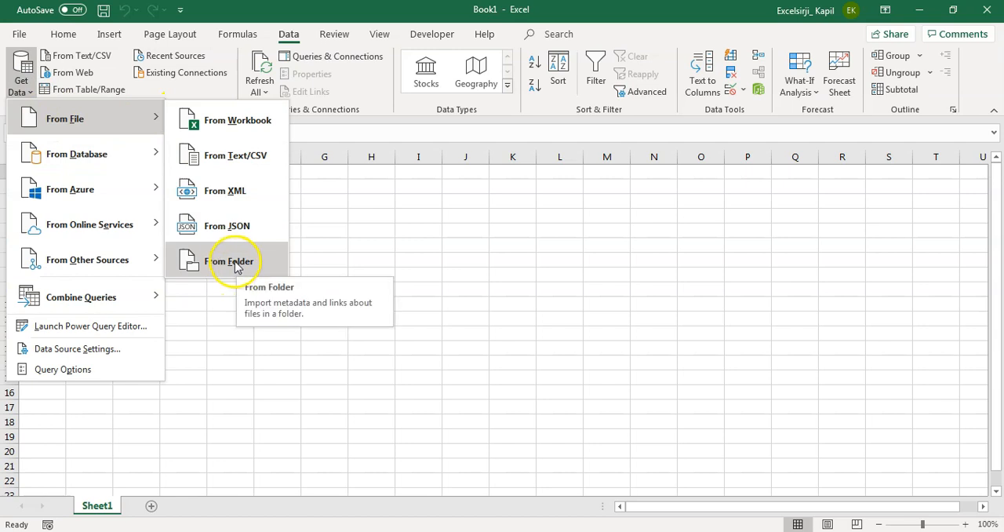
{"action": "left_click", "coordinate": [229, 261]}
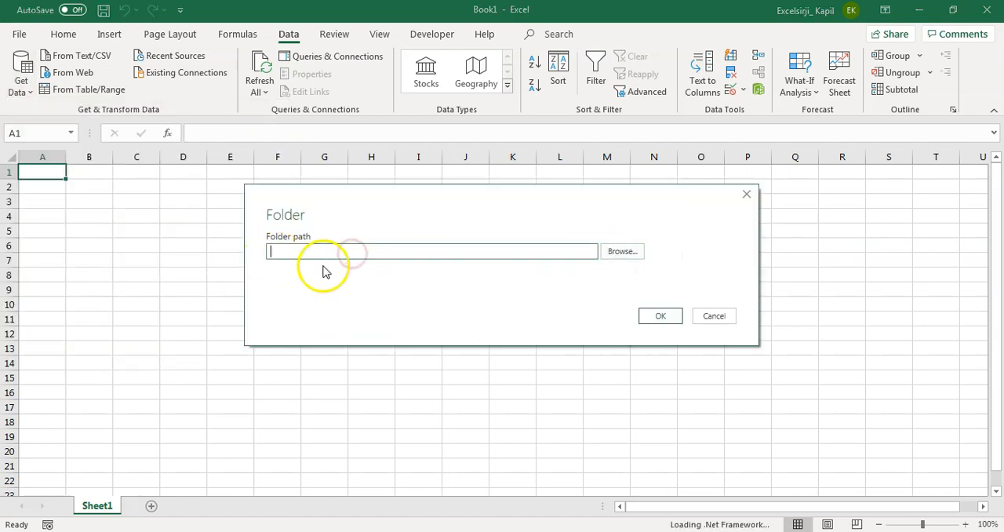
{"action": "type", "text": "C:\\Users\\Kailash\\OneDrive\\Excel Sirji\\Kailash\\Power Query\\Sample Data"}
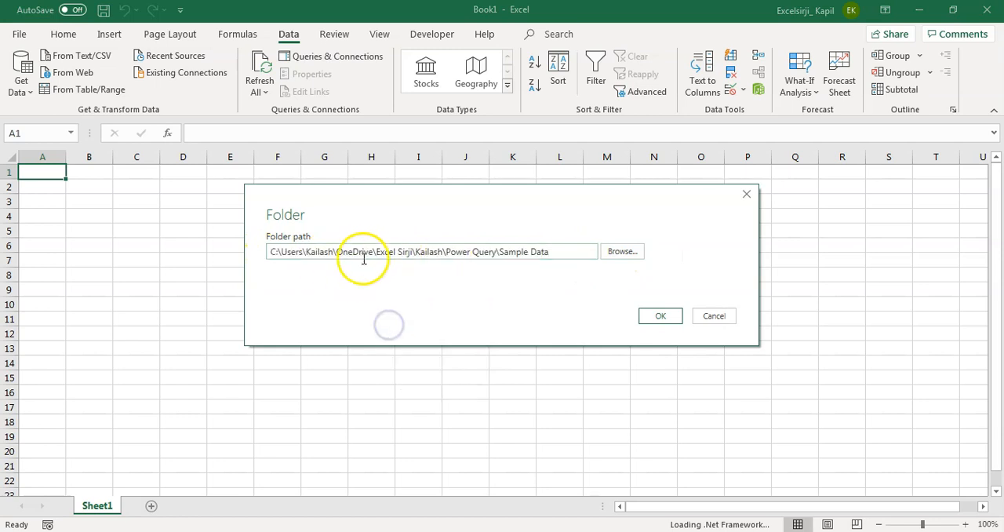
{"action": "left_click", "coordinate": [659, 316]}
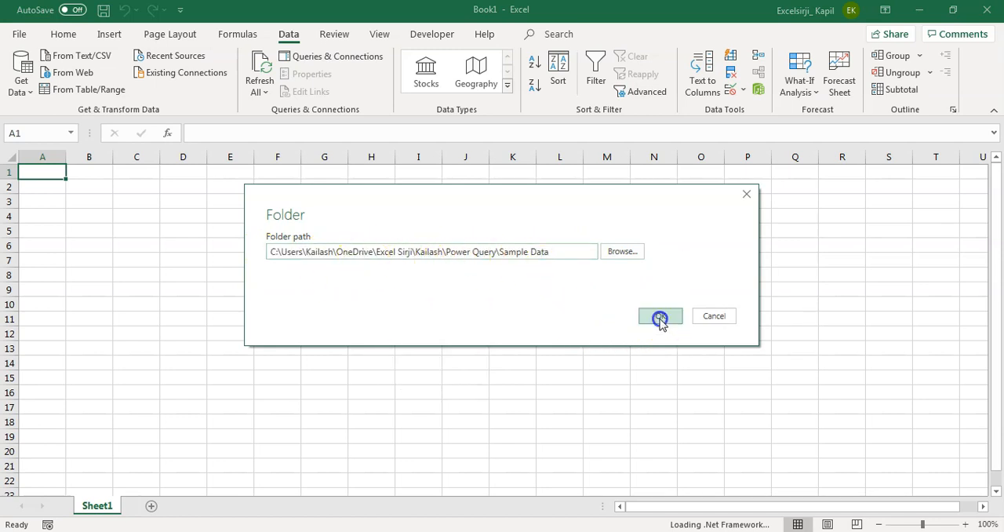
Step: List the Week 1–3 workbooks in the Sample Data folder and show the Combine choices
{"action": "left_click", "coordinate": [659, 316]}
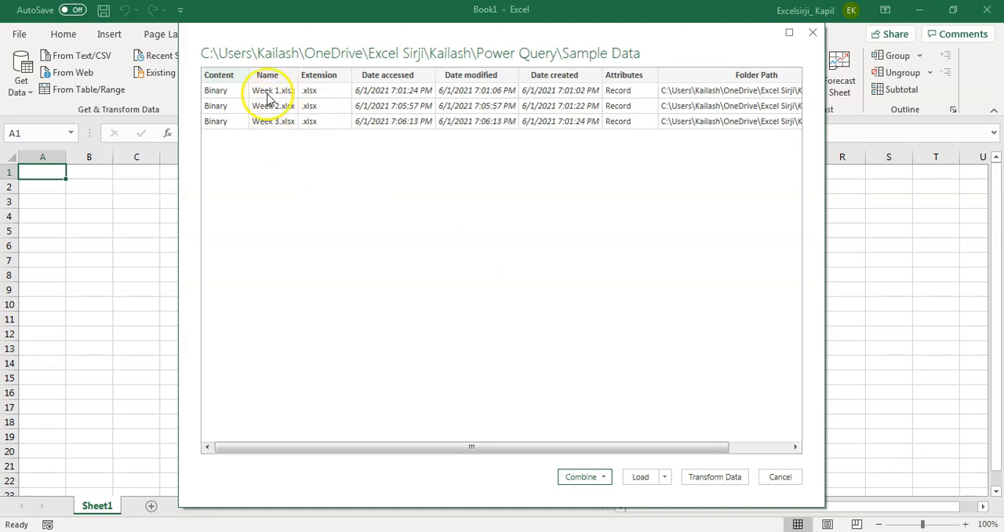
{"action": "mouse_move", "coordinate": [273, 103]}
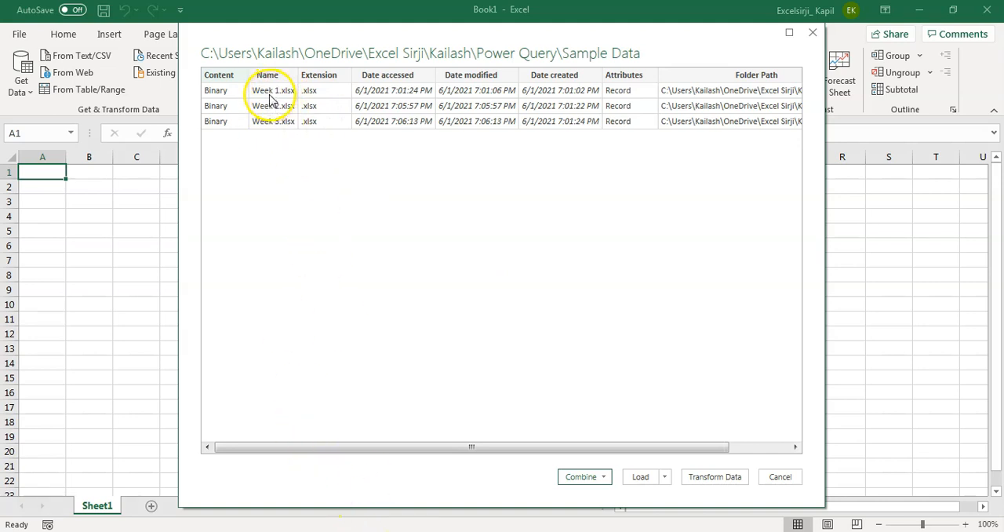
{"action": "mouse_move", "coordinate": [279, 94]}
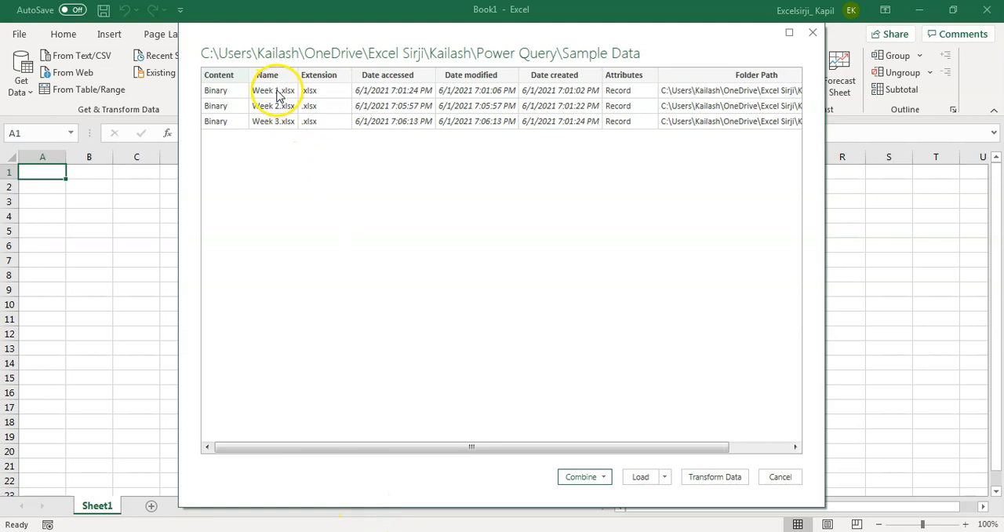
{"action": "mouse_move", "coordinate": [274, 101]}
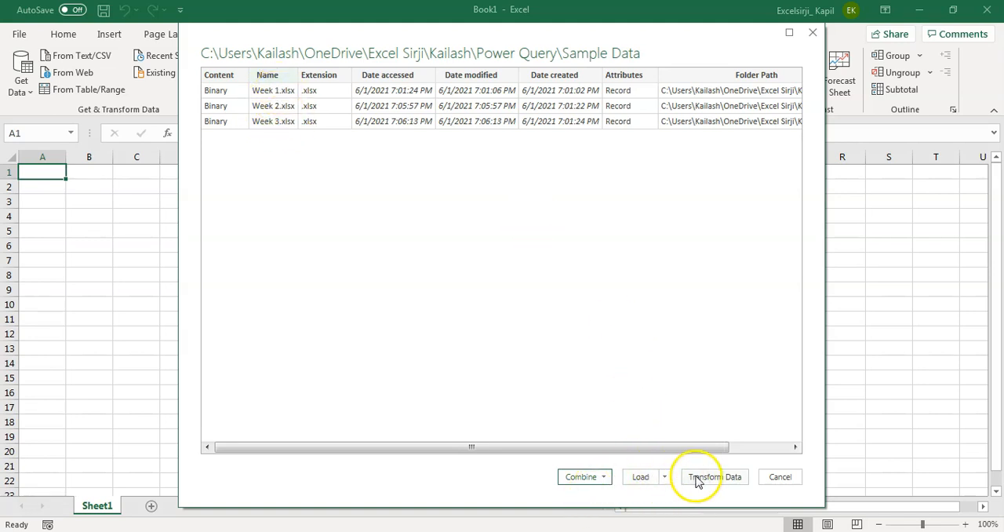
{"action": "mouse_move", "coordinate": [505, 364]}
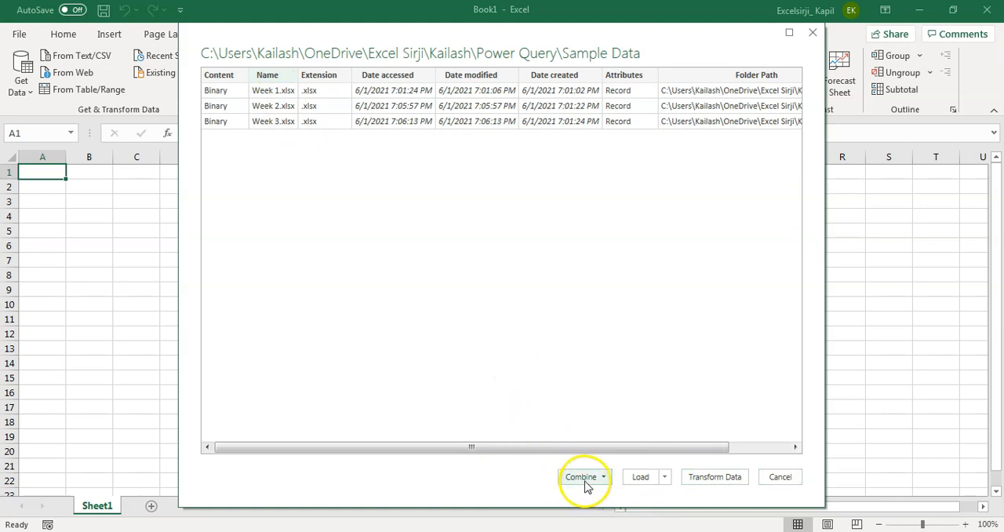
{"action": "left_click", "coordinate": [605, 477]}
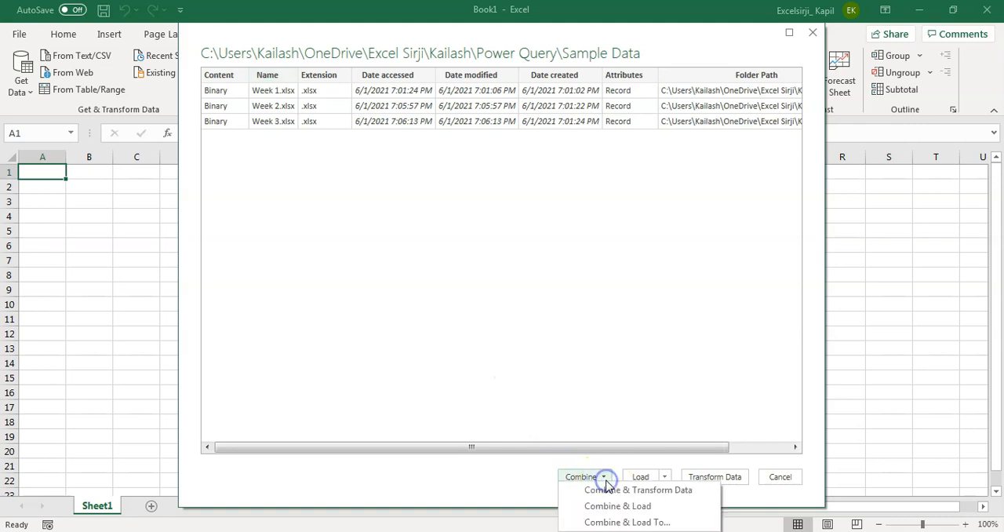
{"action": "mouse_move", "coordinate": [628, 521]}
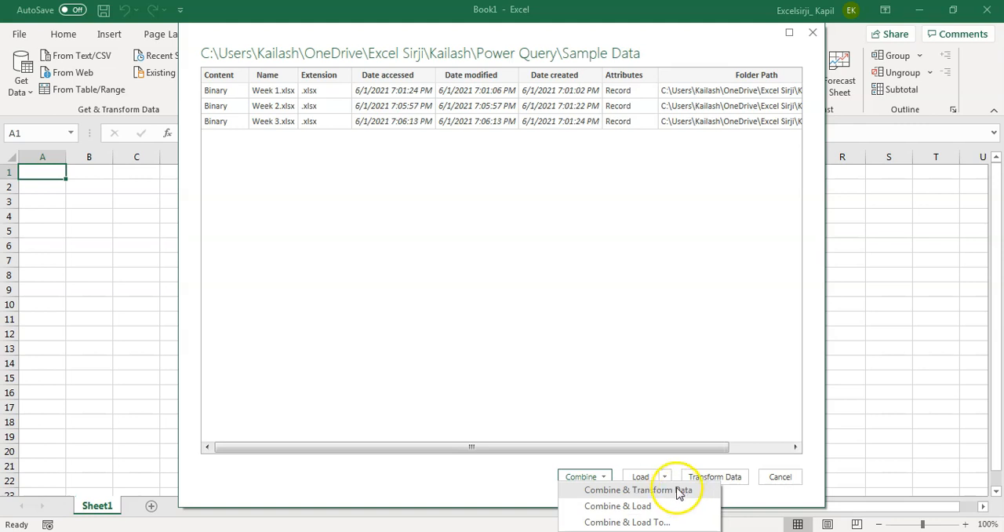
{"action": "mouse_move", "coordinate": [618, 505]}
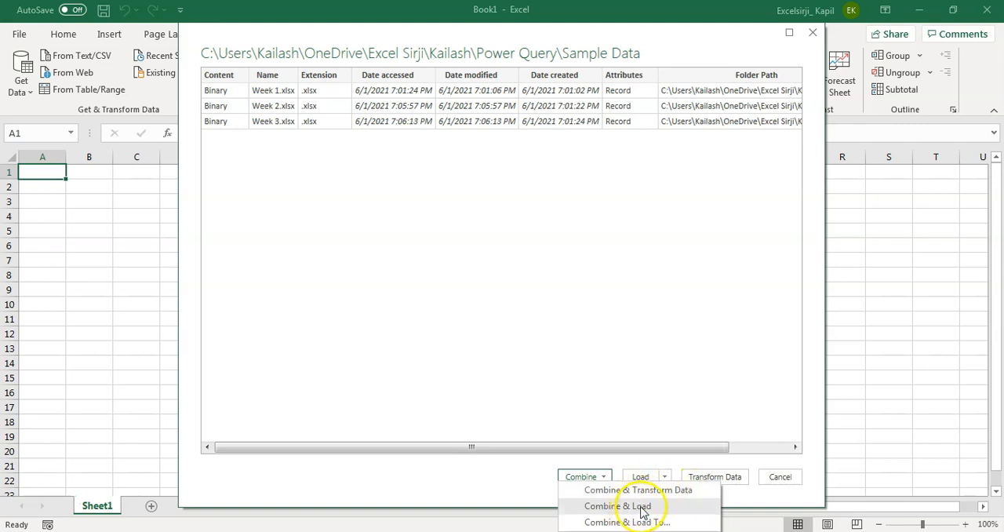
{"action": "mouse_move", "coordinate": [605, 490]}
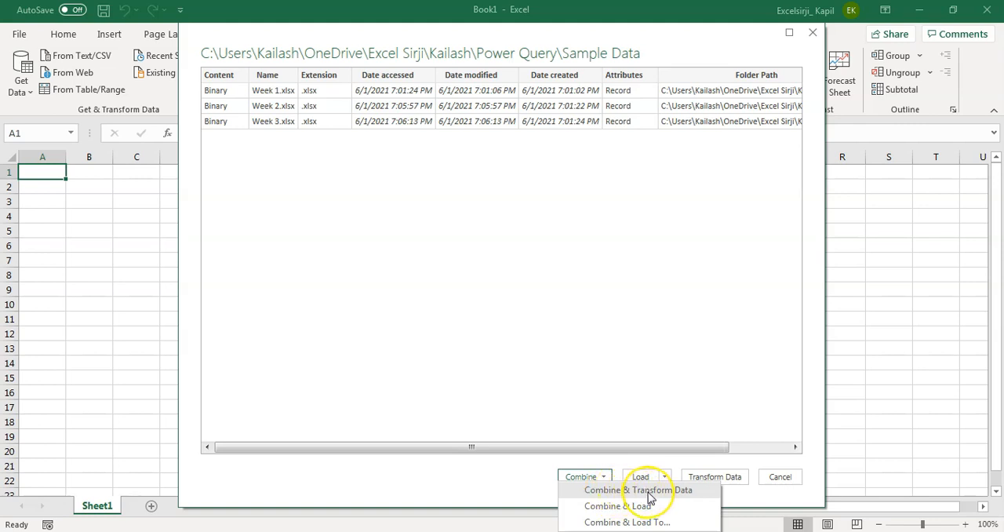
Step: Combine & Transform the files using the first file's Dummy Data sheet as sample
{"action": "left_click", "coordinate": [627, 505]}
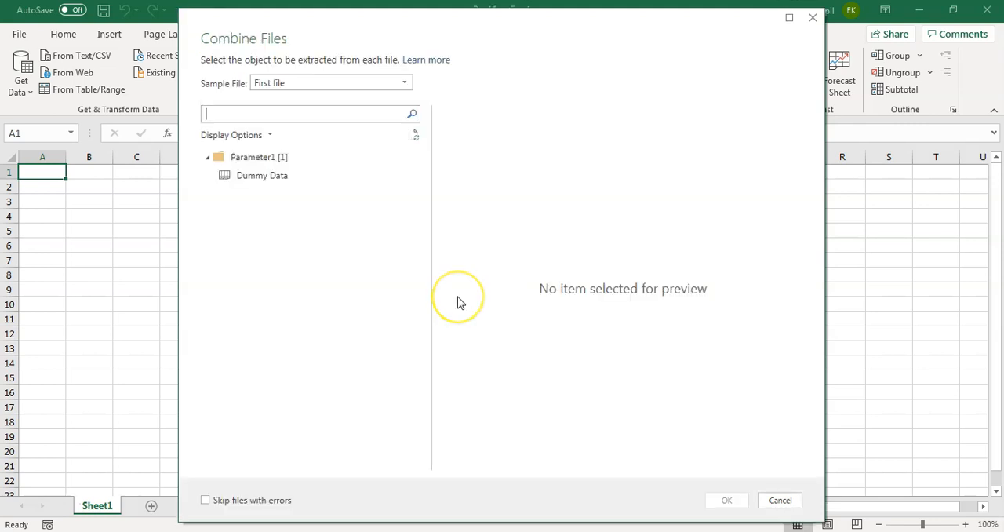
{"action": "mouse_move", "coordinate": [249, 98]}
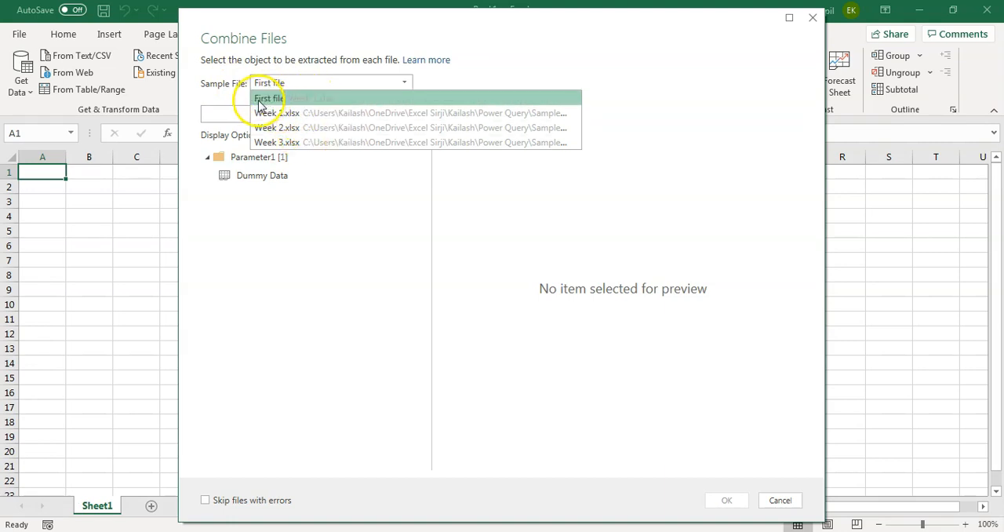
{"action": "left_click", "coordinate": [269, 98]}
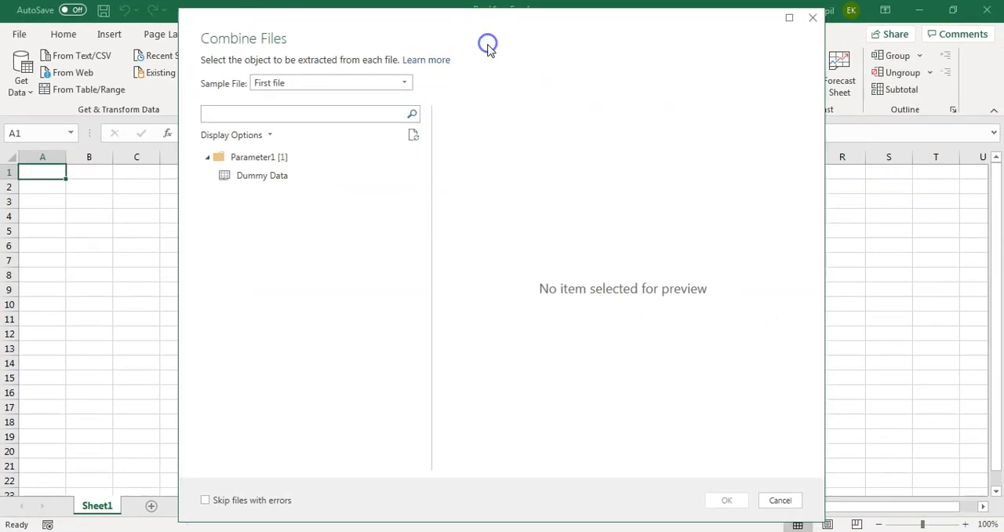
{"action": "left_click", "coordinate": [261, 174]}
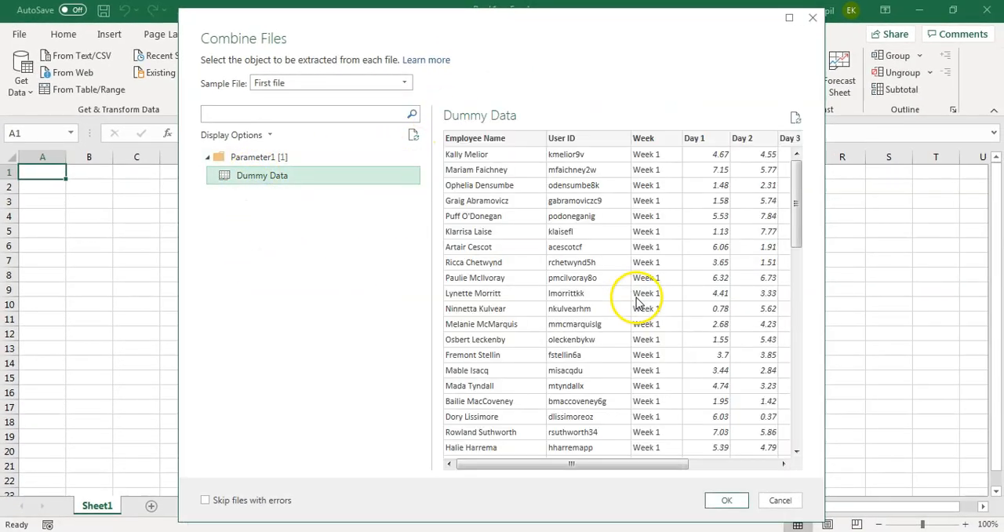
{"action": "left_click_drag", "start_coordinate": [571, 464], "coordinate": [631, 464]}
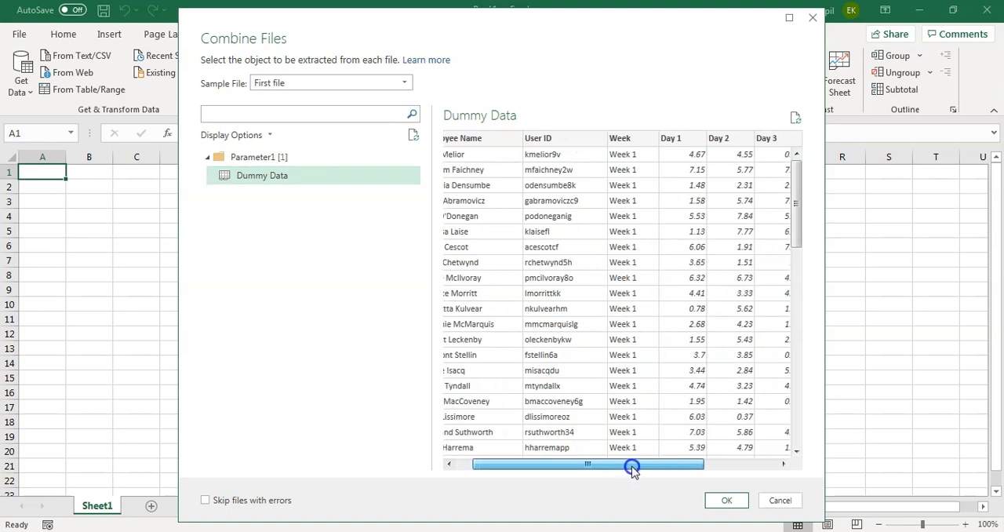
{"action": "left_click_drag", "start_coordinate": [631, 464], "coordinate": [627, 465]}
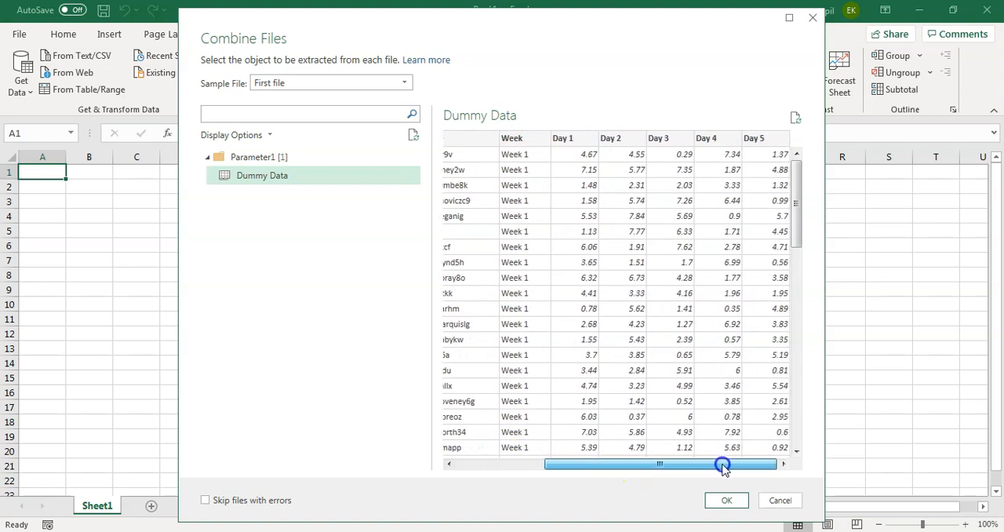
{"action": "left_click", "coordinate": [726, 501]}
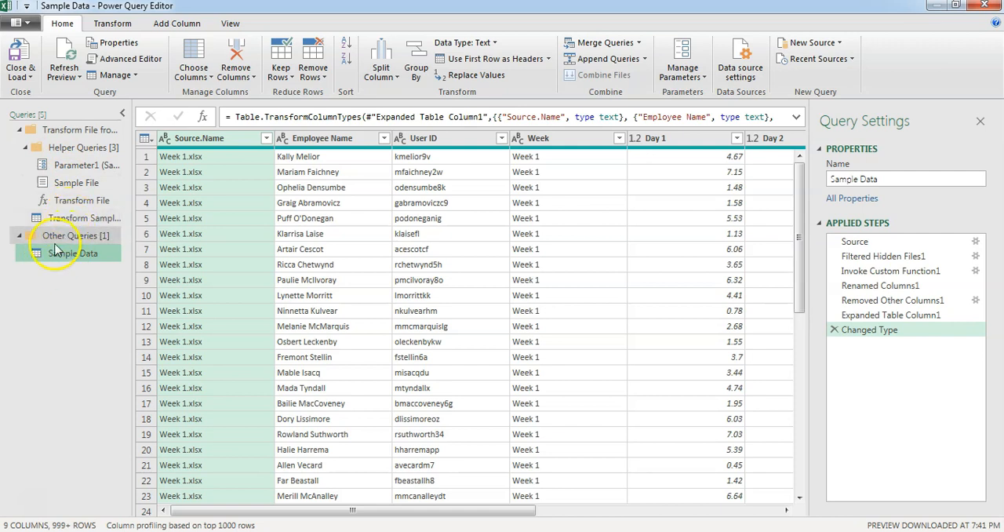
{"action": "mouse_move", "coordinate": [72, 253]}
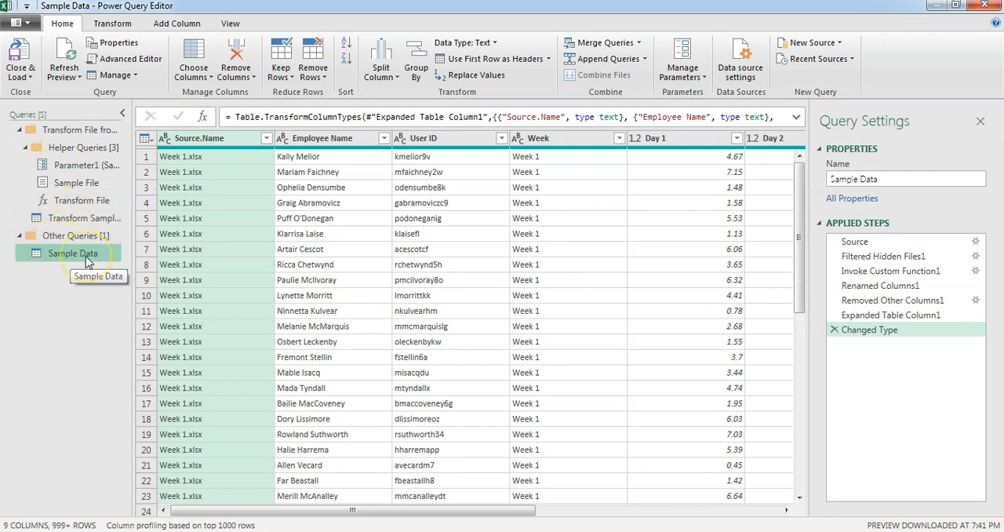
Step: Scroll the combined Sample Data preview right to the Day 1–Day 5 hour columns
{"action": "left_click_drag", "start_coordinate": [353, 511], "coordinate": [426, 512]}
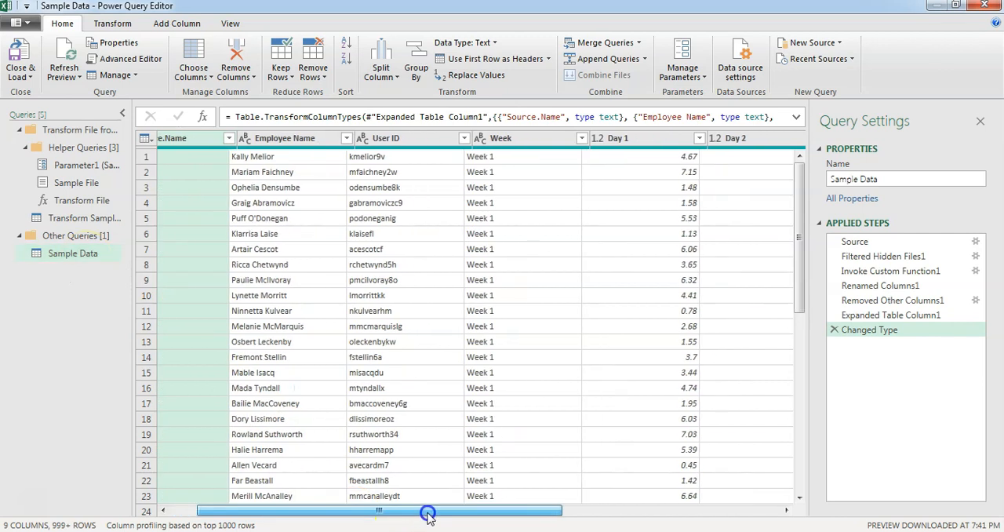
{"action": "left_click_drag", "start_coordinate": [426, 511], "coordinate": [561, 513]}
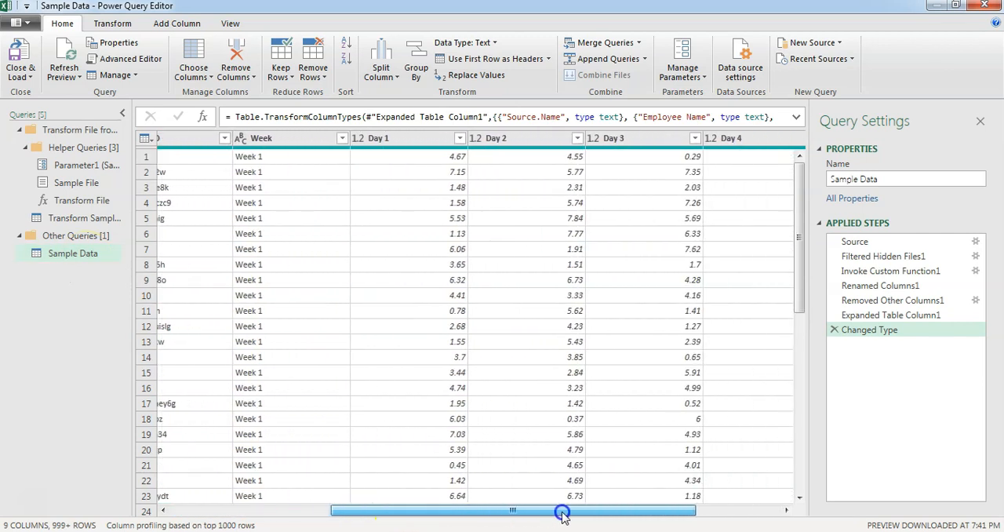
{"action": "left_click_drag", "start_coordinate": [563, 510], "coordinate": [417, 510]}
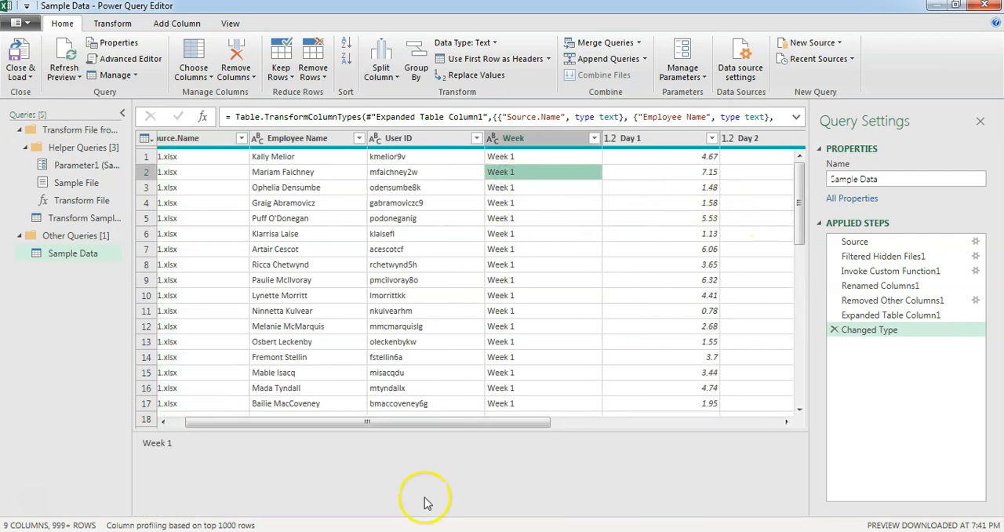
{"action": "mouse_move", "coordinate": [513, 320]}
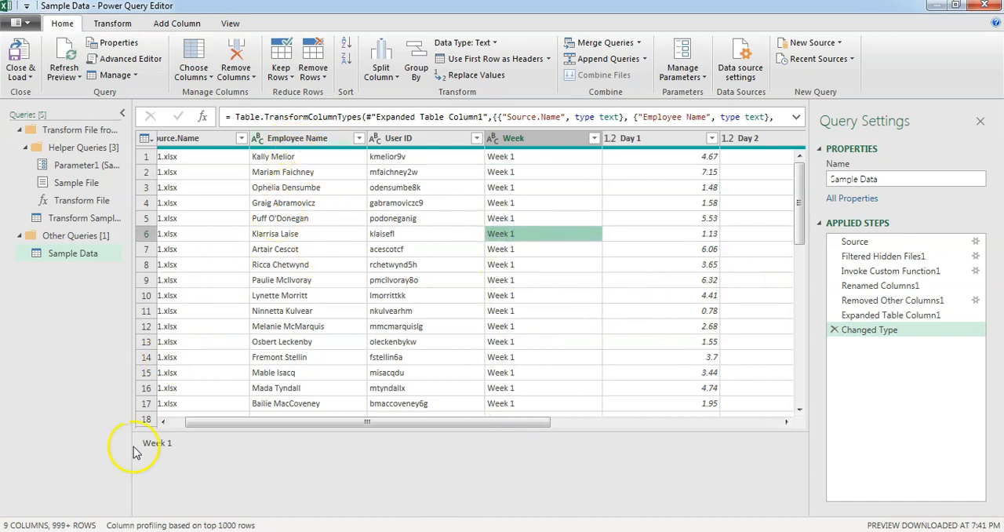
{"action": "mouse_move", "coordinate": [60, 521]}
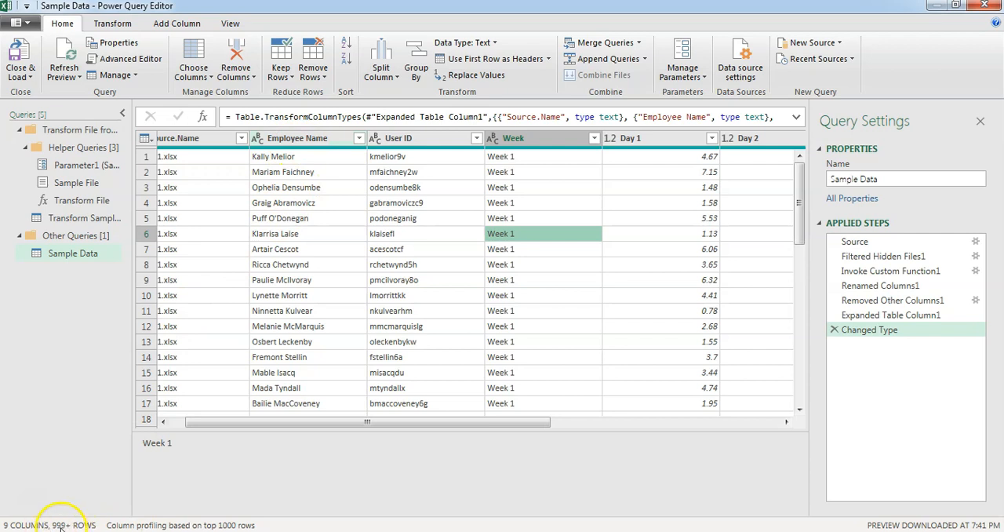
{"action": "mouse_move", "coordinate": [71, 524]}
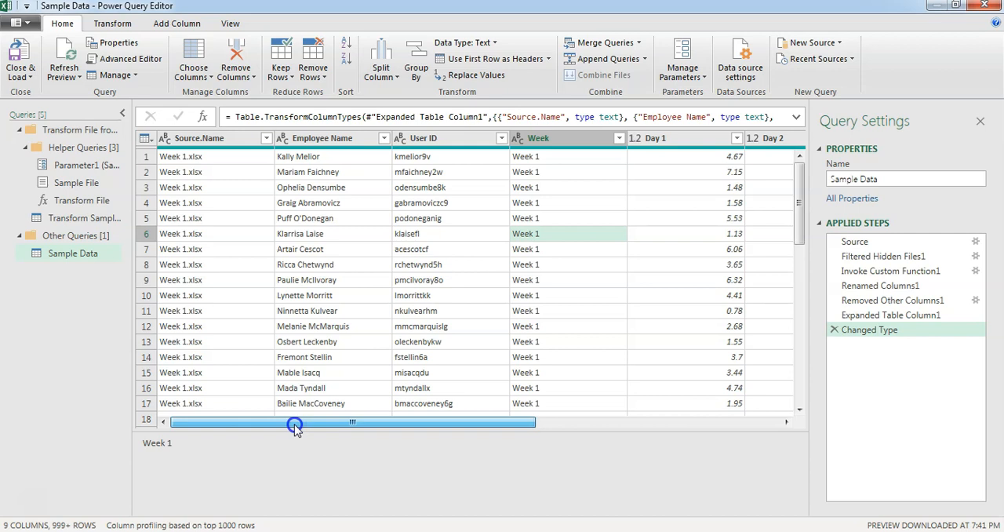
{"action": "left_click_drag", "start_coordinate": [295, 422], "coordinate": [556, 422]}
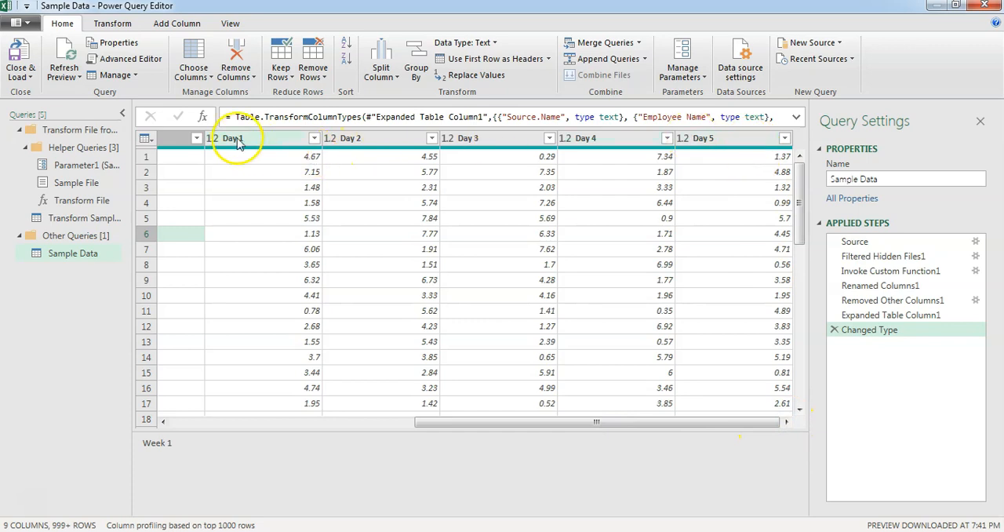
{"action": "mouse_move", "coordinate": [702, 148]}
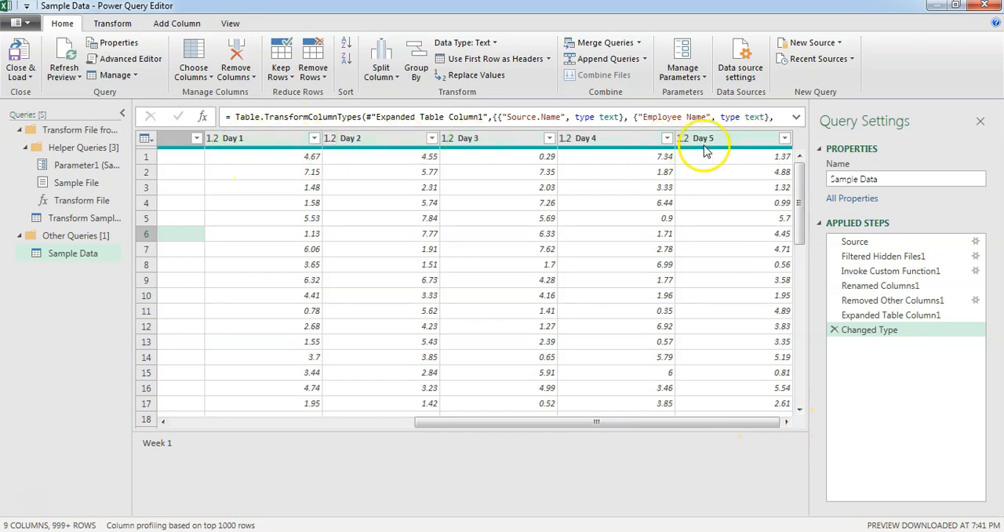
{"action": "mouse_move", "coordinate": [709, 164]}
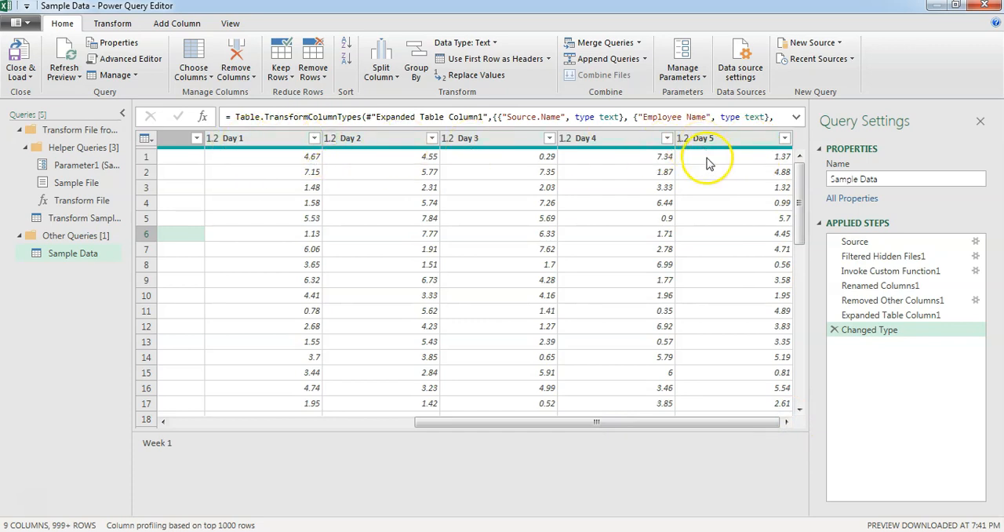
{"action": "mouse_move", "coordinate": [693, 174]}
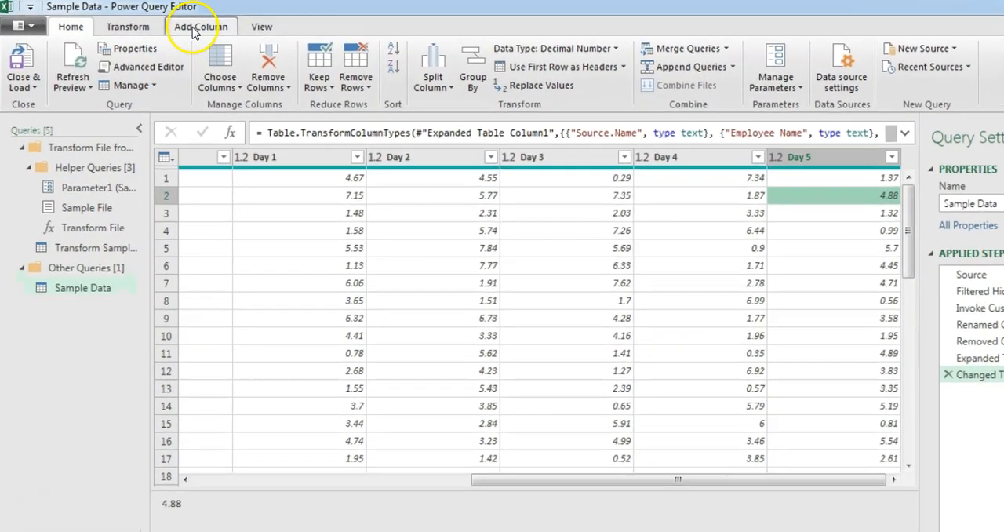
Step: Add a column summing Day 1–Day 5 and rename it Week Total
{"action": "left_click", "coordinate": [201, 25]}
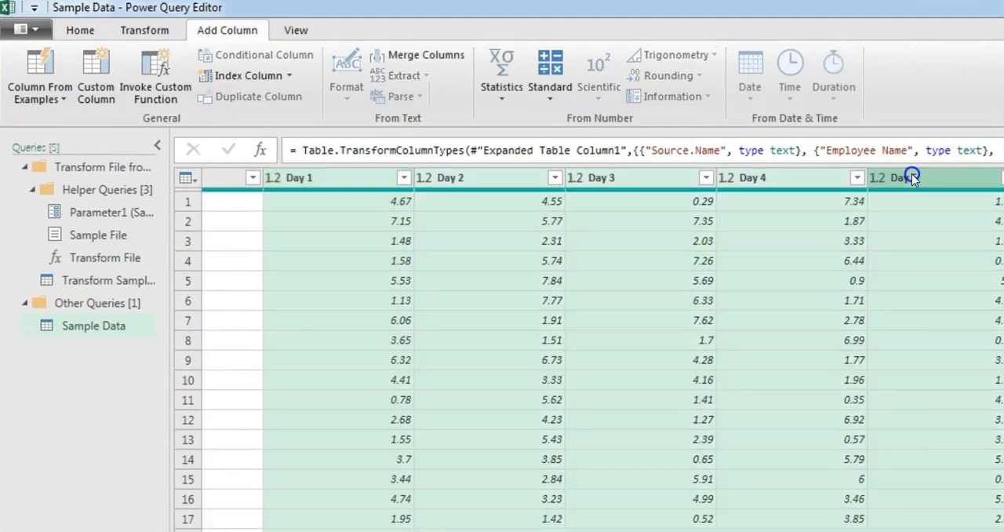
{"action": "mouse_move", "coordinate": [483, 188]}
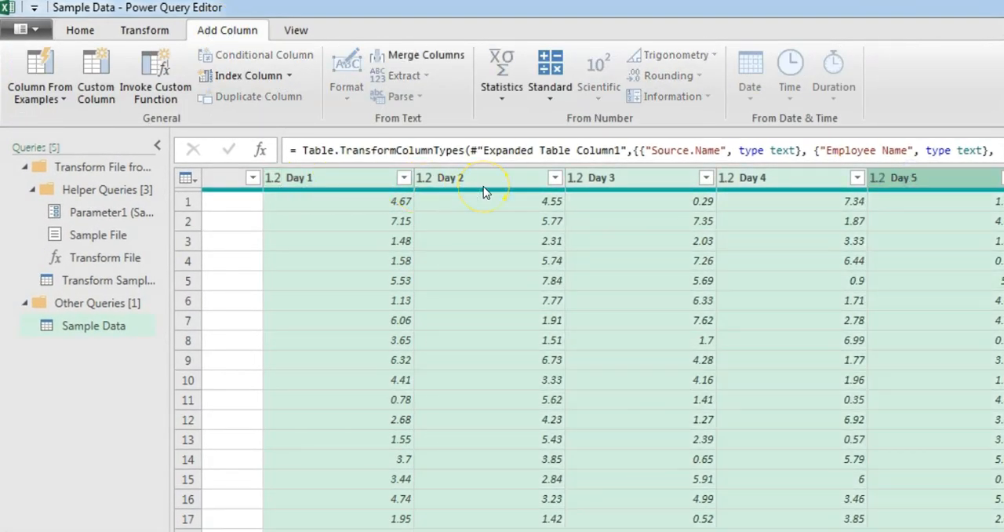
{"action": "left_click", "coordinate": [549, 75]}
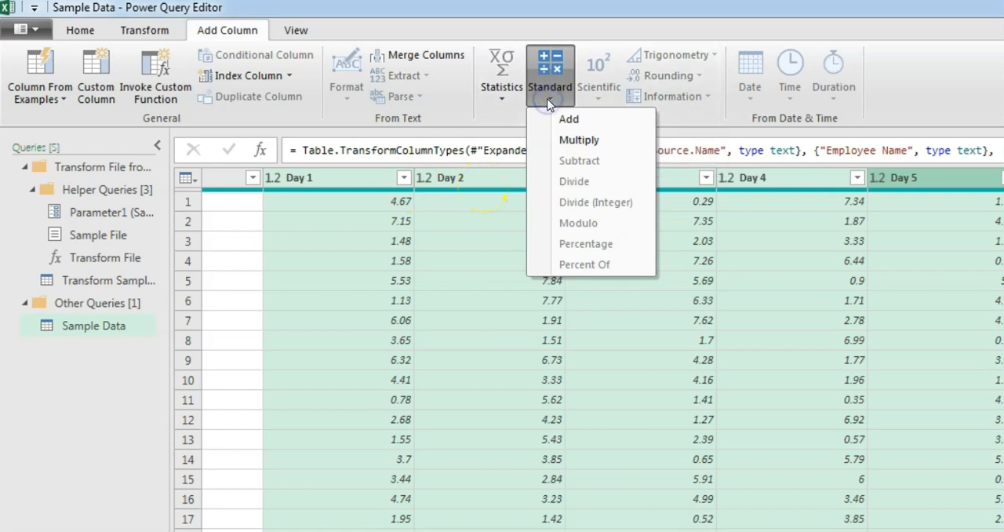
{"action": "mouse_move", "coordinate": [568, 119]}
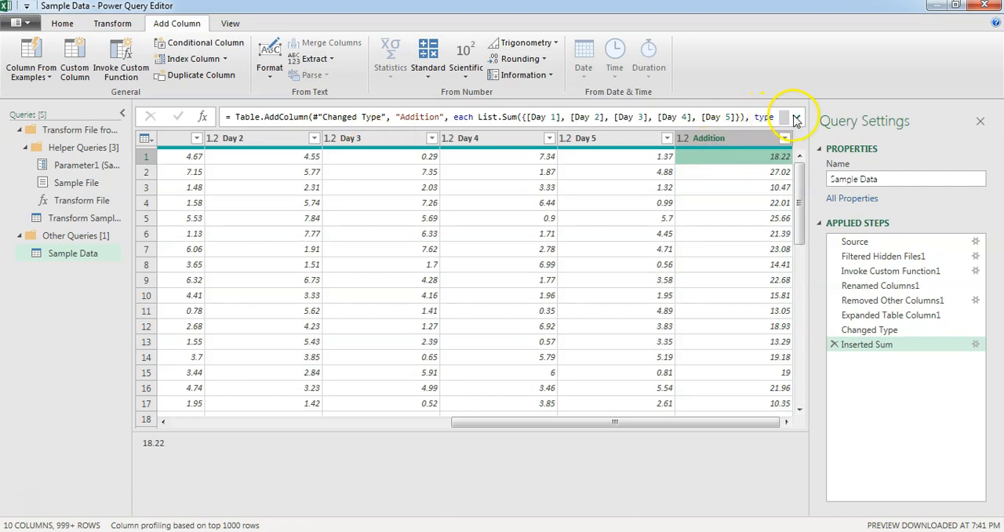
{"action": "left_click", "coordinate": [795, 116]}
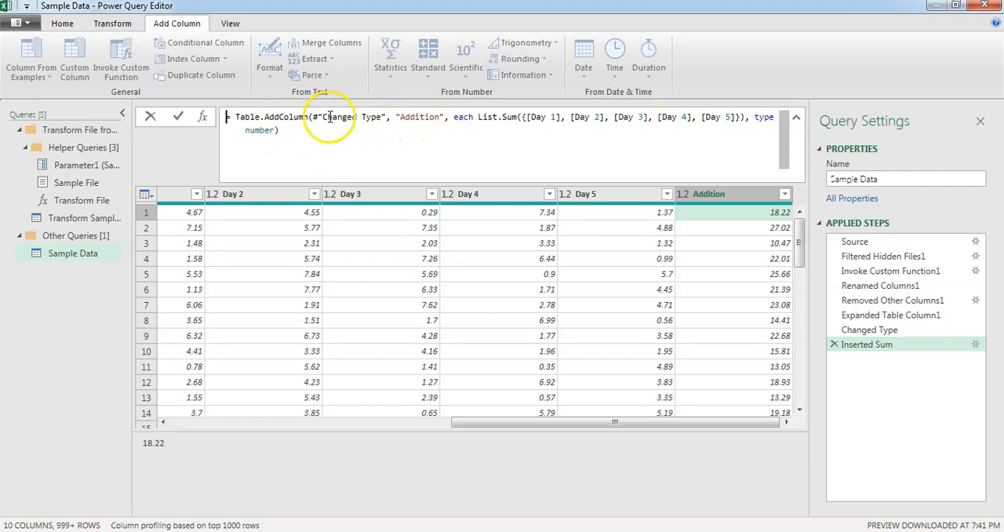
{"action": "mouse_move", "coordinate": [533, 140]}
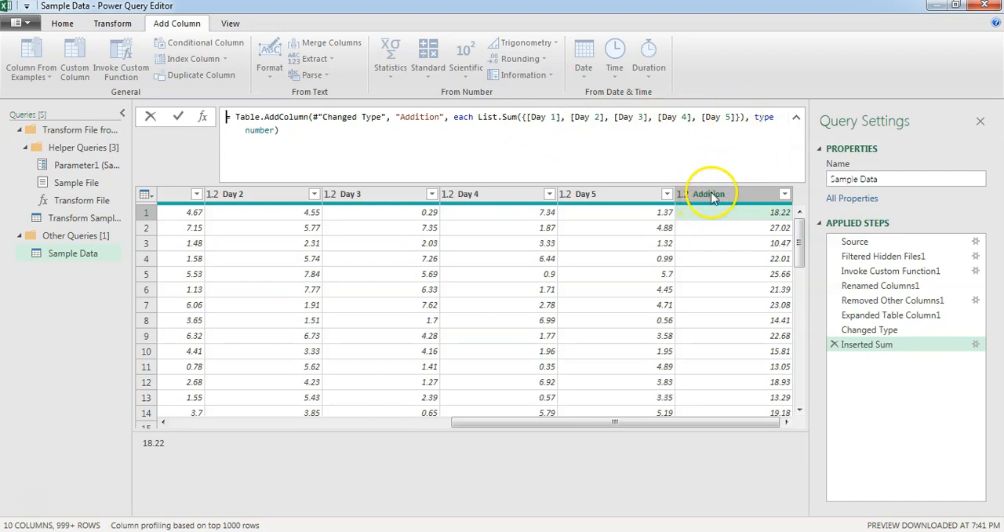
{"action": "mouse_move", "coordinate": [720, 203]}
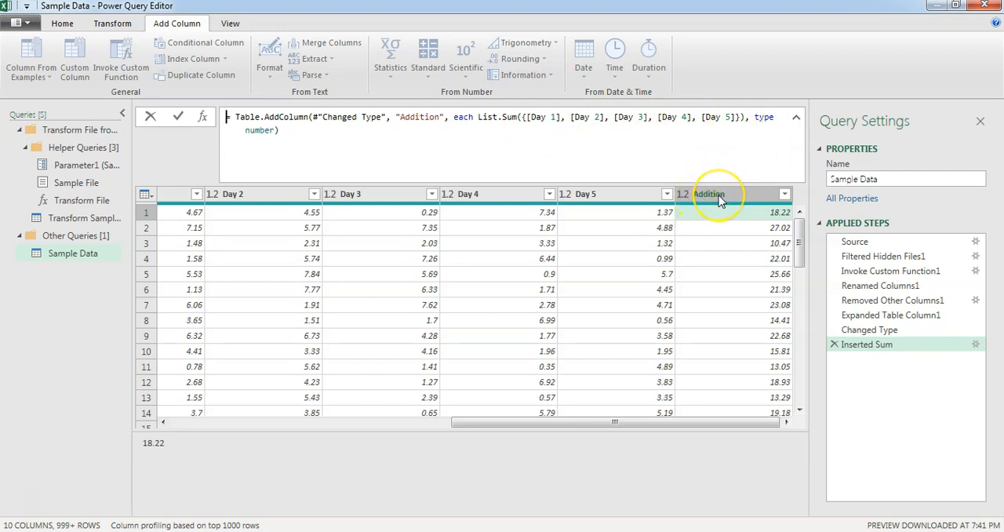
{"action": "double_click", "coordinate": [709, 193]}
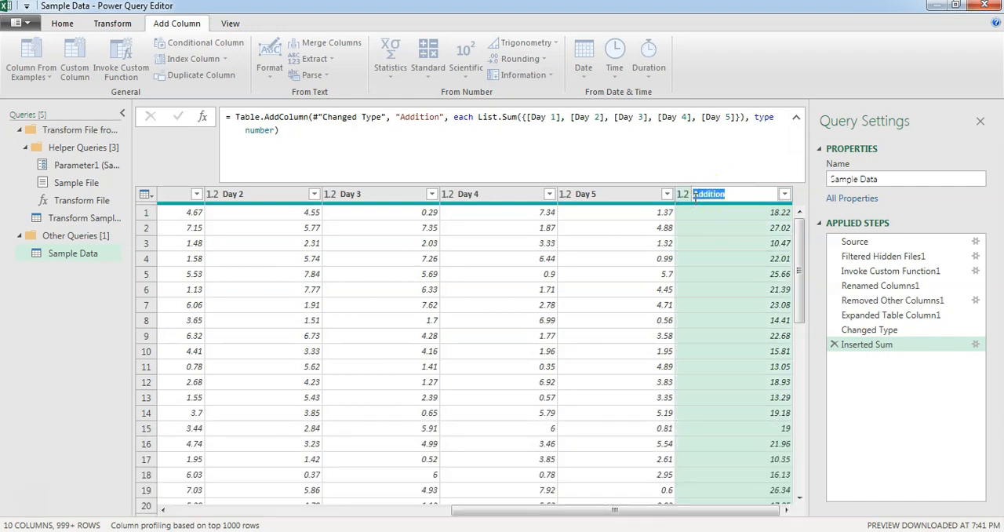
{"action": "type", "text": "Week Total"}
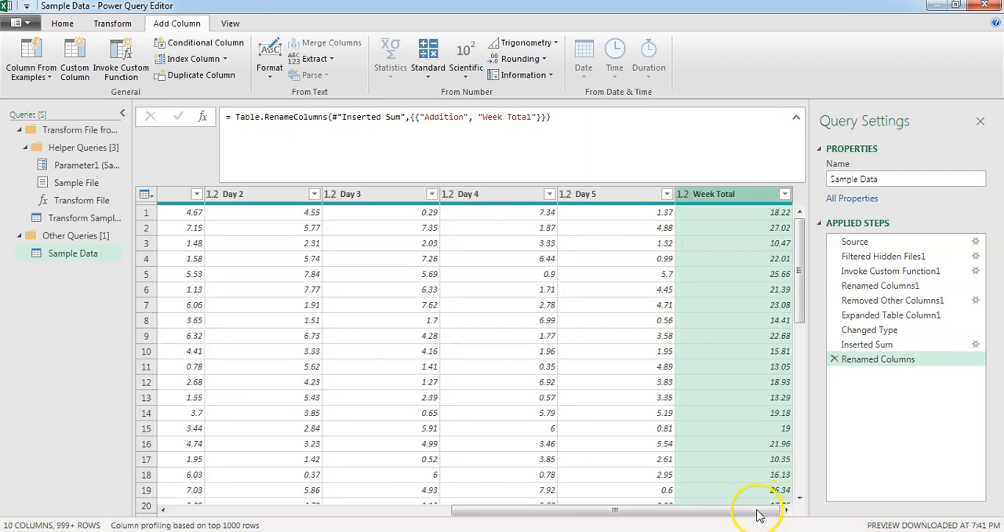
{"action": "left_click_drag", "start_coordinate": [756, 510], "coordinate": [536, 510]}
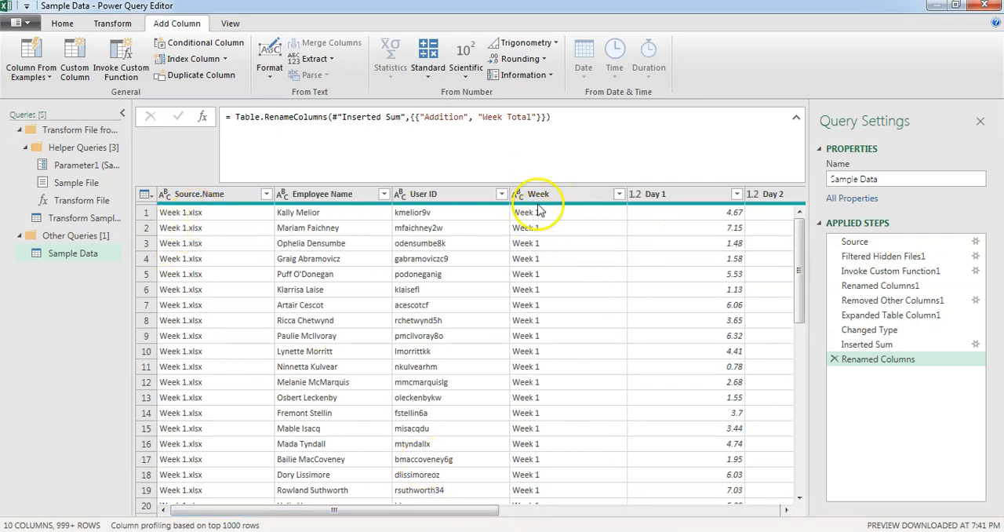
{"action": "right_click", "coordinate": [201, 193]}
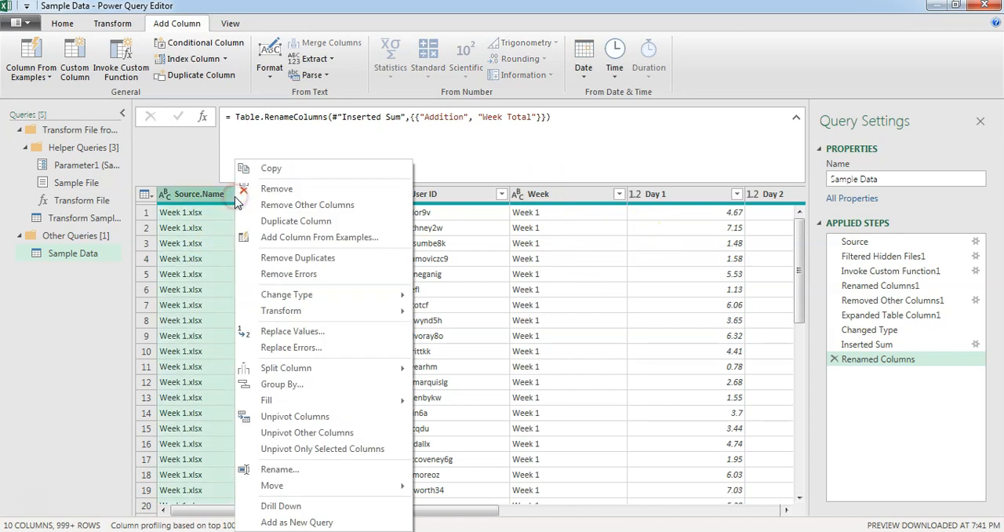
{"action": "mouse_move", "coordinate": [273, 486]}
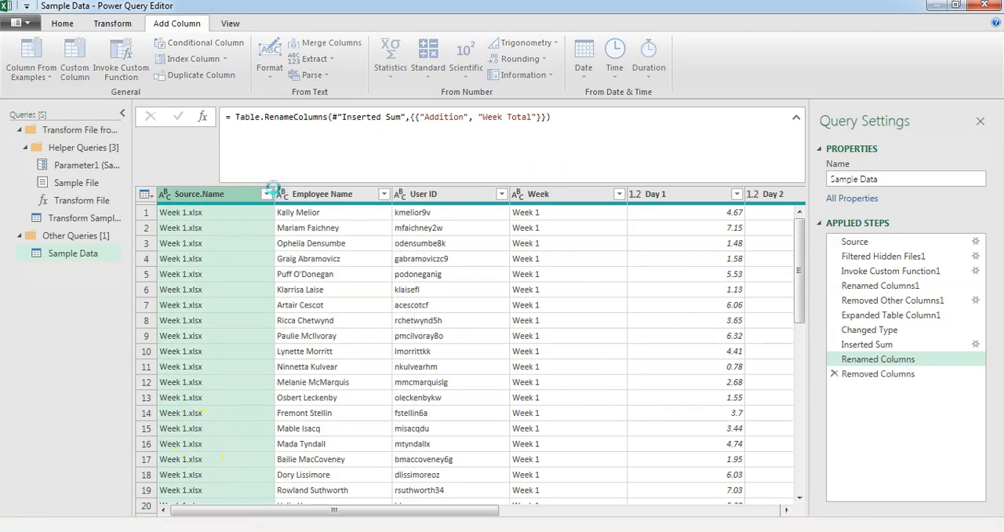
{"action": "left_click", "coordinate": [879, 373]}
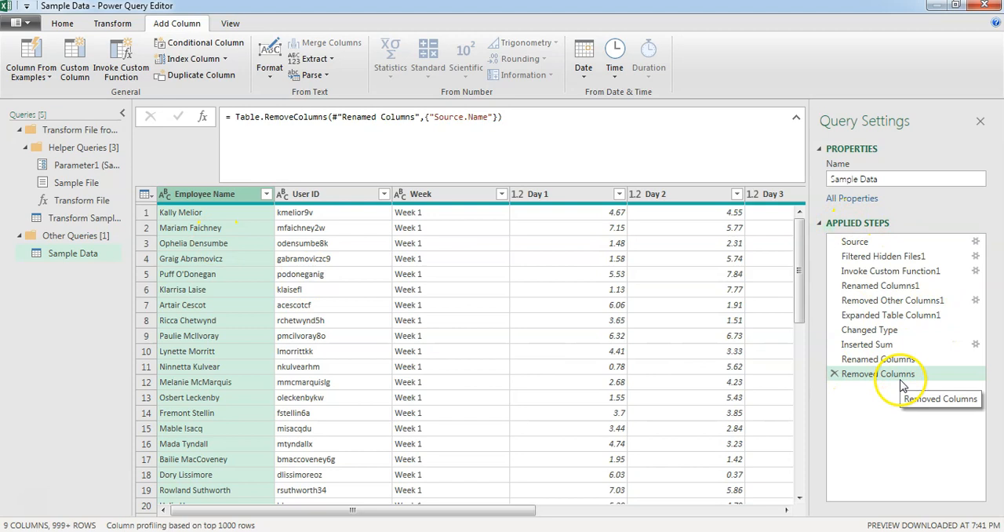
{"action": "mouse_move", "coordinate": [875, 358]}
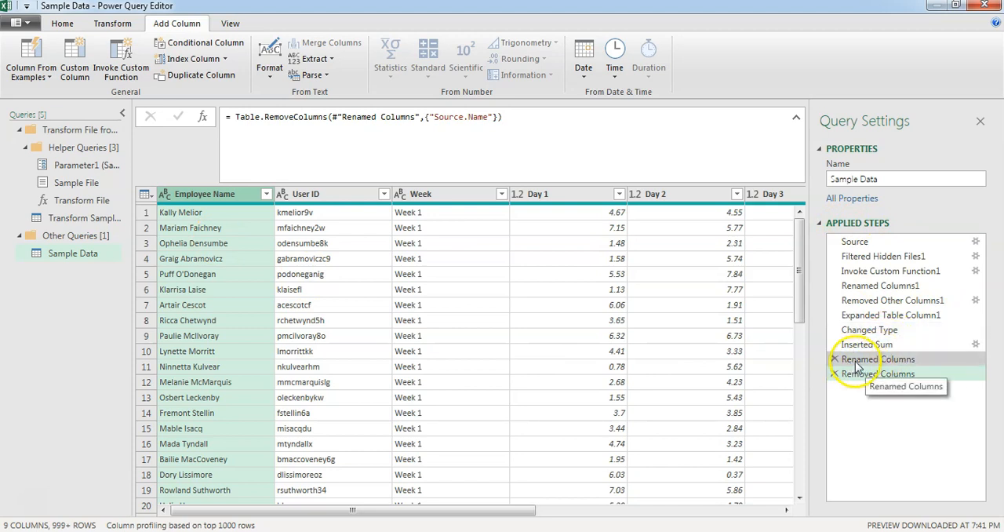
{"action": "mouse_move", "coordinate": [888, 357]}
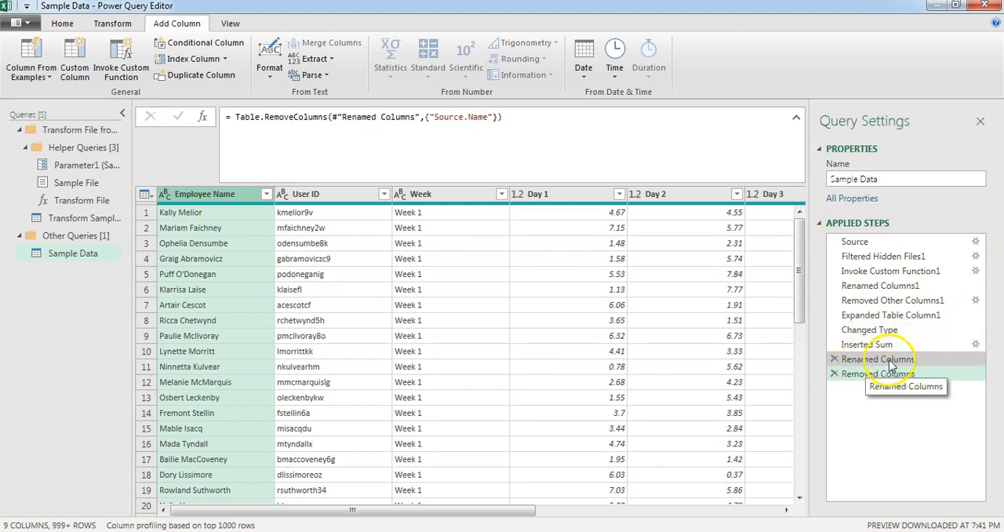
{"action": "mouse_move", "coordinate": [850, 344]}
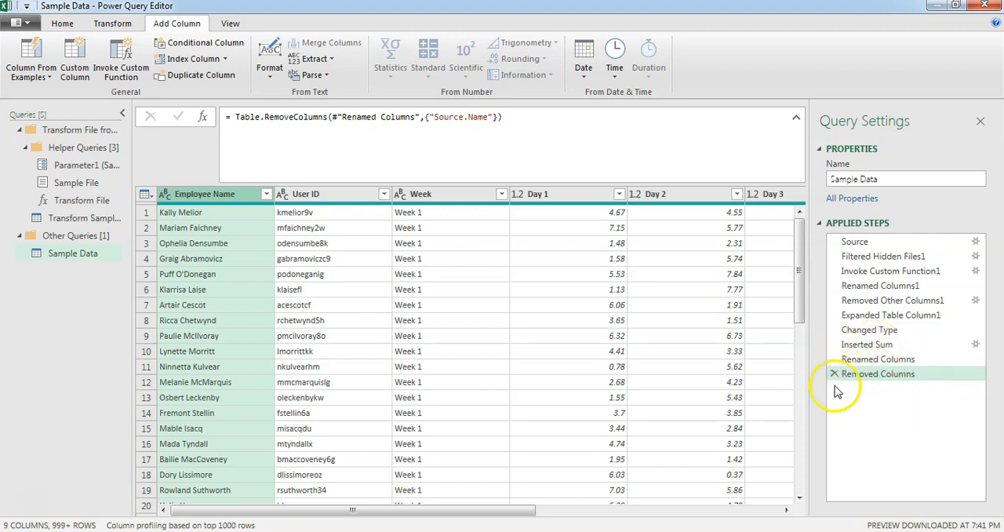
{"action": "mouse_move", "coordinate": [885, 376]}
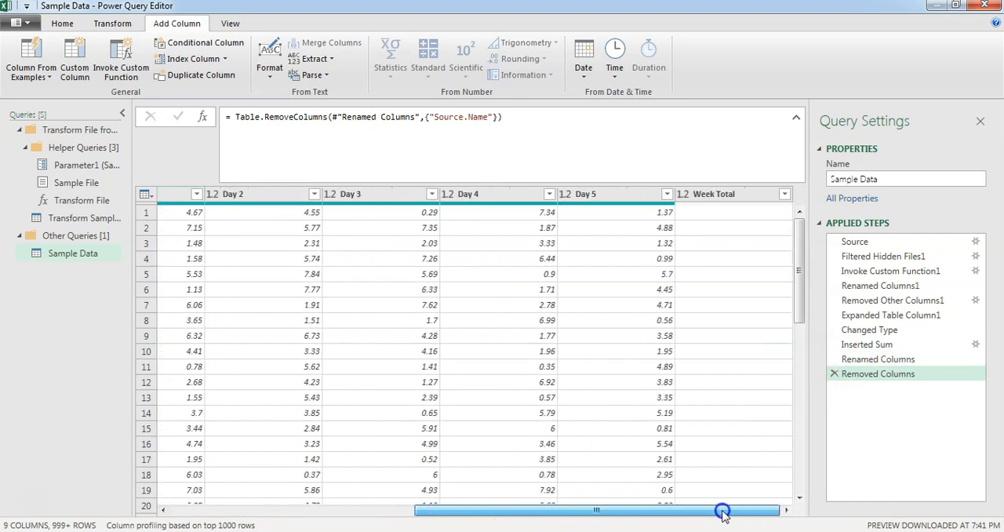
{"action": "left_click_drag", "start_coordinate": [722, 510], "coordinate": [411, 510]}
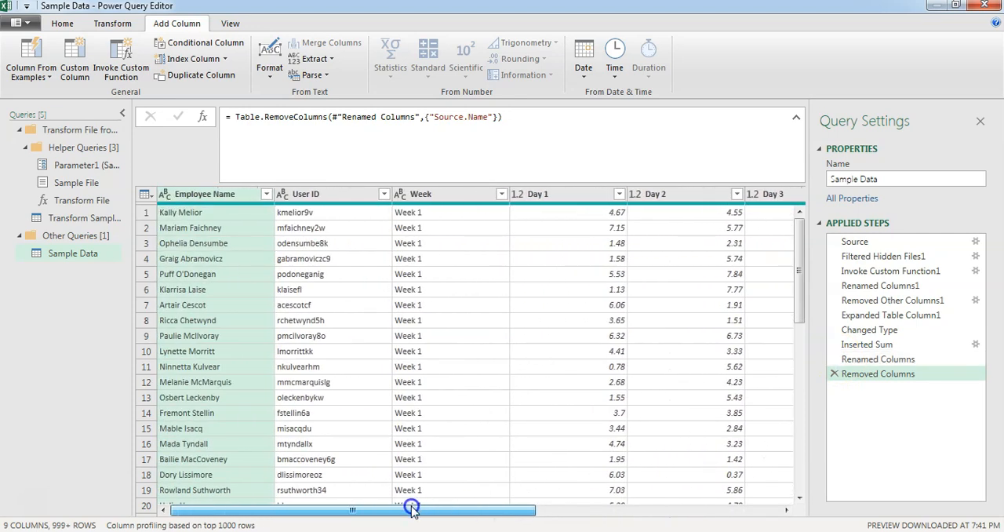
Step: Close & Load the Sample Data query into the workbook as a table
{"action": "left_click", "coordinate": [66, 28]}
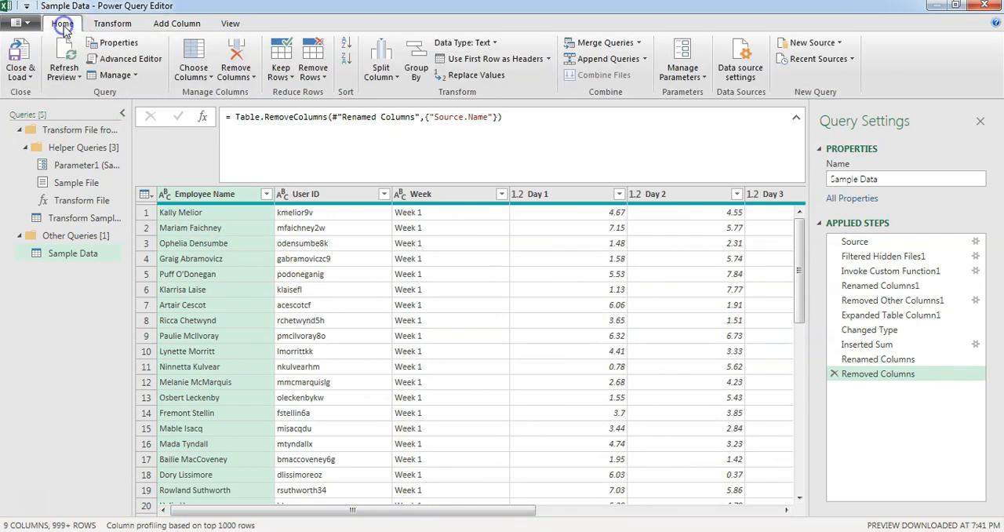
{"action": "mouse_move", "coordinate": [19, 75]}
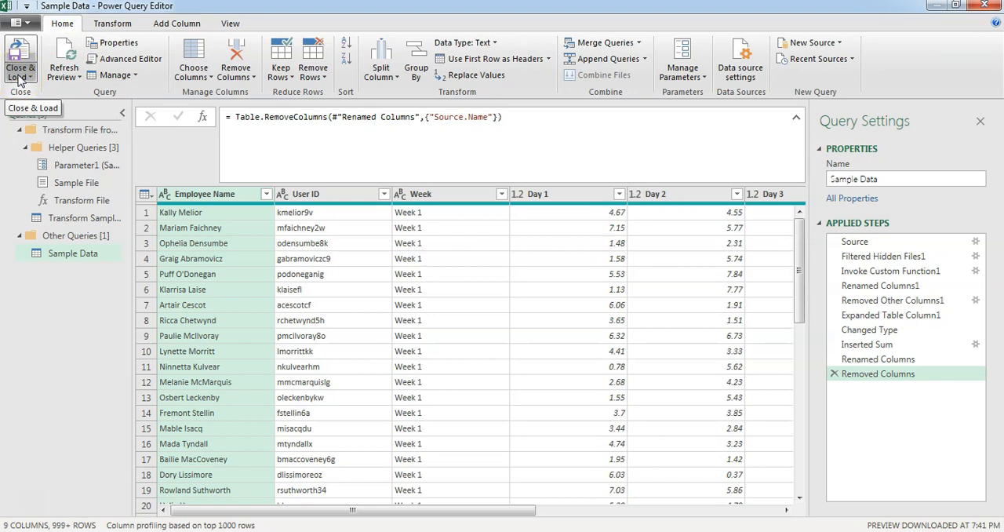
{"action": "left_click", "coordinate": [22, 61]}
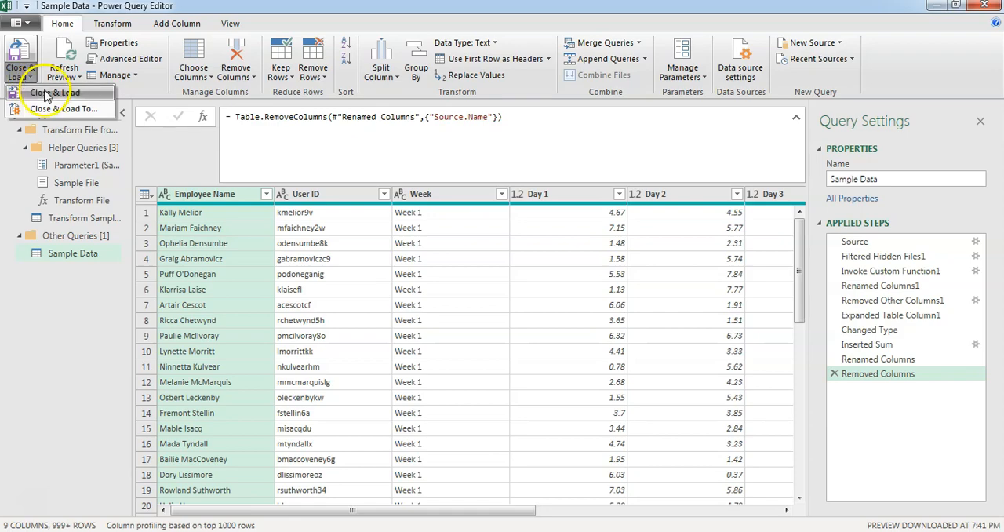
{"action": "left_click", "coordinate": [52, 94]}
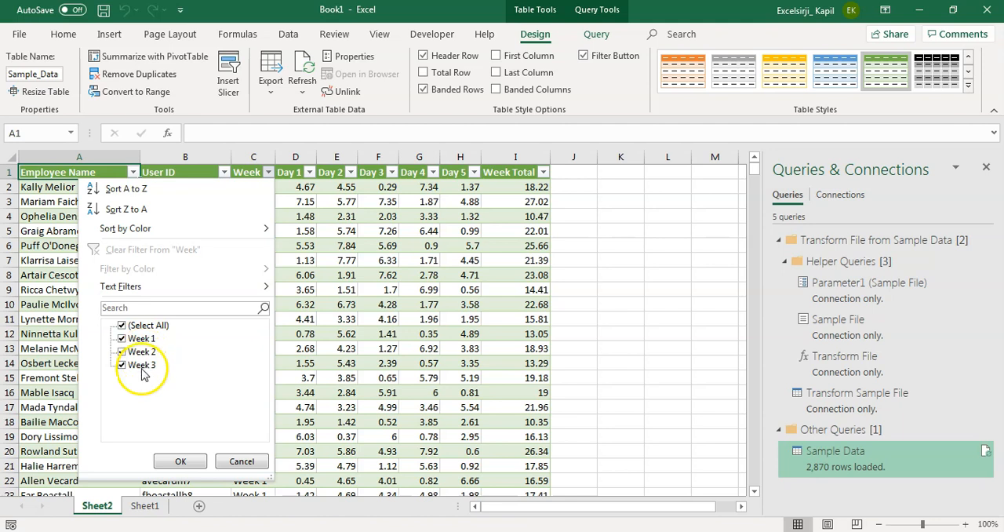
{"action": "left_click", "coordinate": [179, 461]}
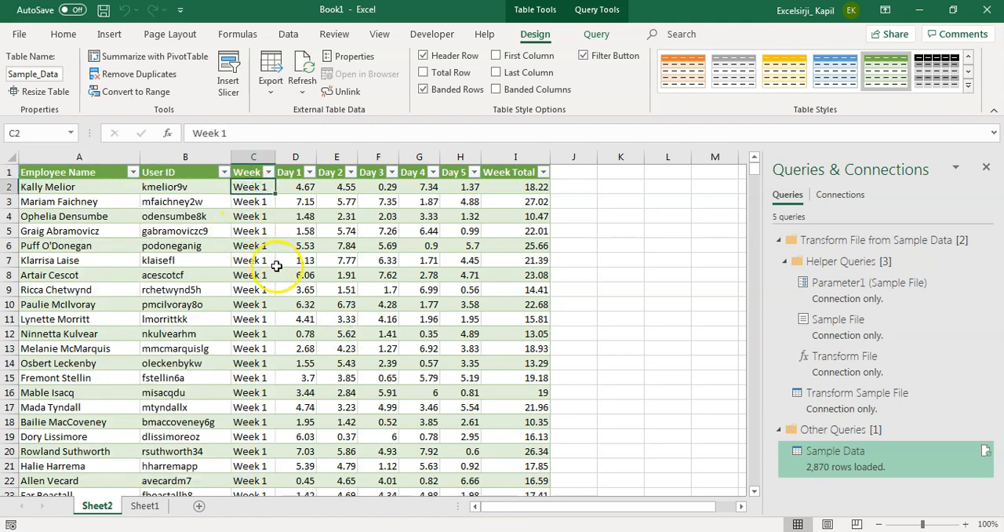
{"action": "left_click", "coordinate": [515, 186]}
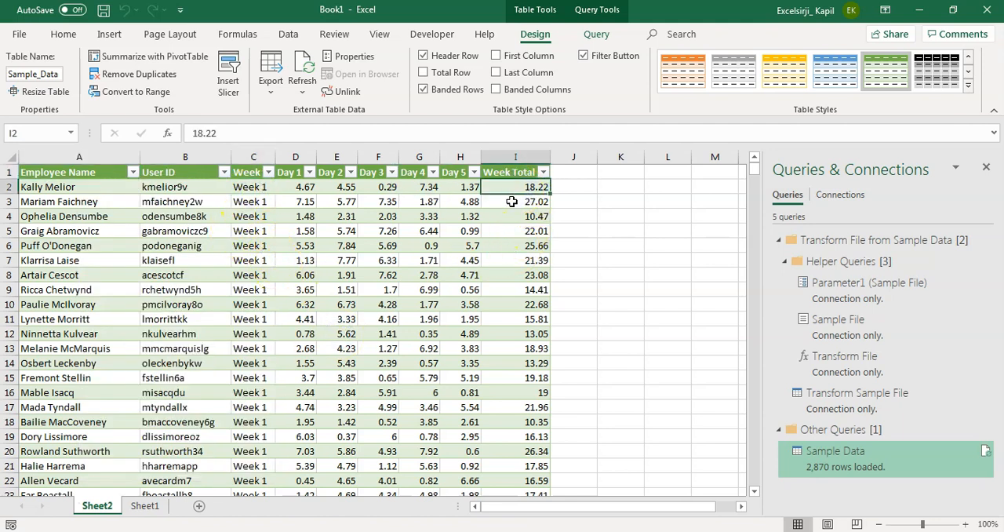
{"action": "left_click", "coordinate": [521, 389]}
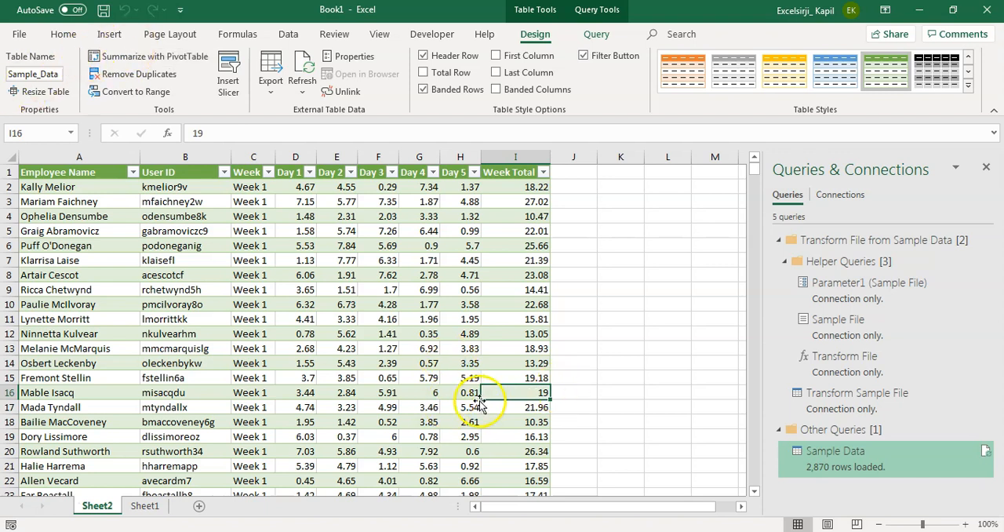
{"action": "left_click", "coordinate": [834, 451]}
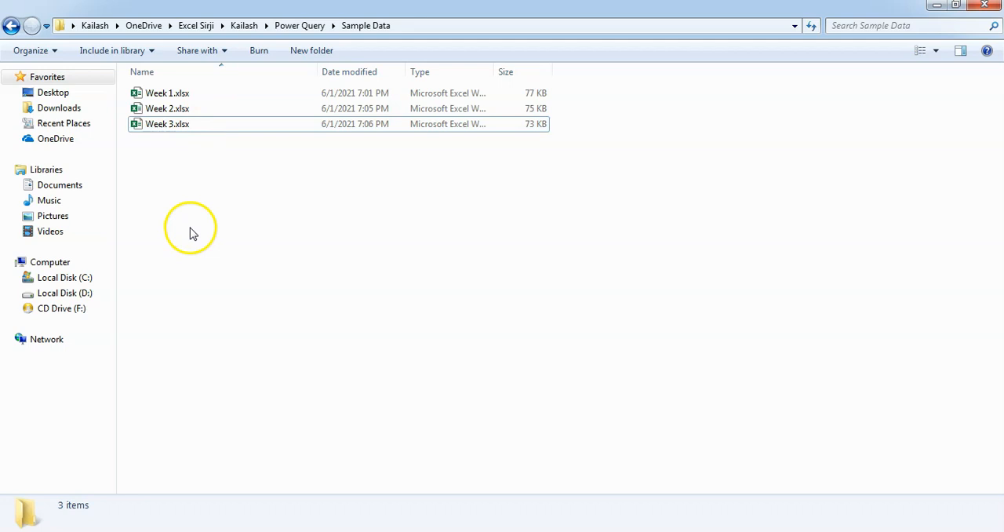
Step: In Week 4.xlsx enter Week 4 in C2 and select the rows below to receive it
{"action": "left_click", "coordinate": [166, 124]}
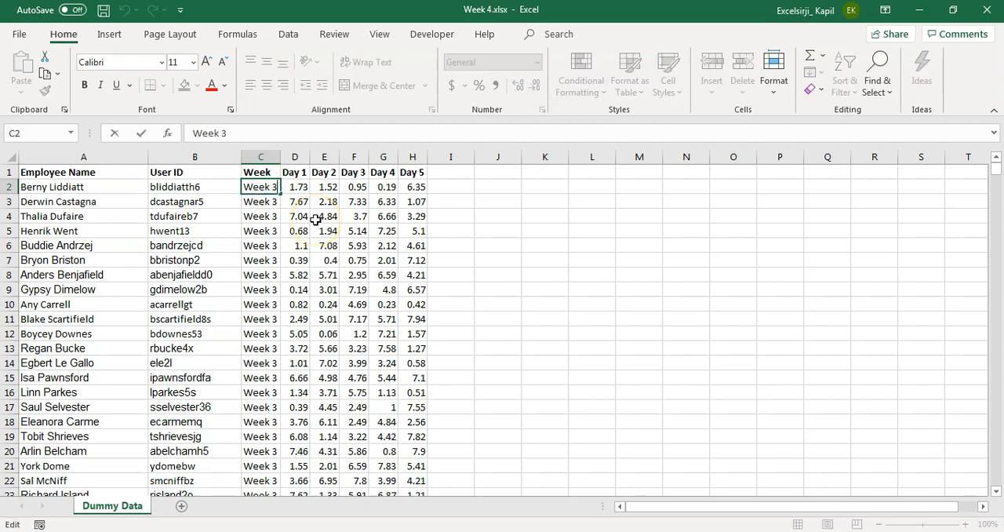
{"action": "type", "text": "Week 4"}
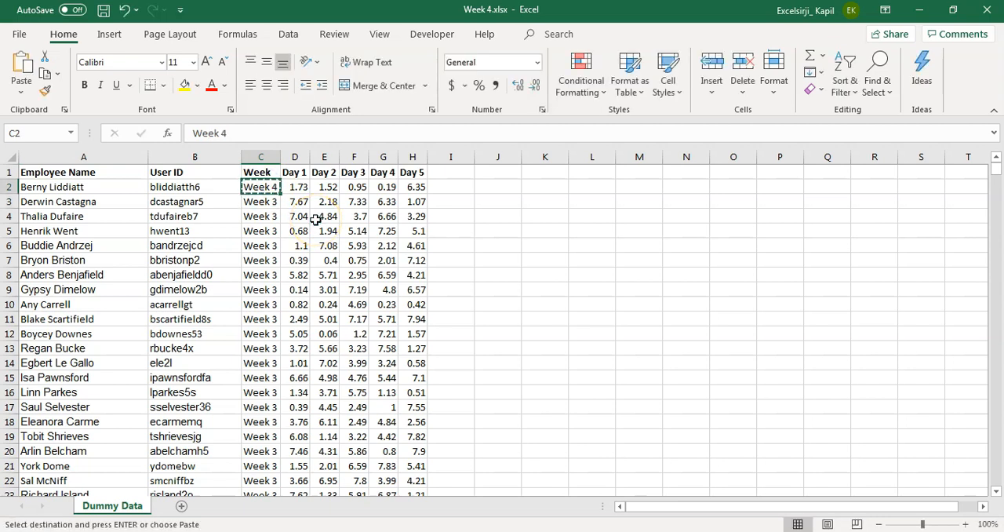
{"action": "left_click", "coordinate": [260, 172]}
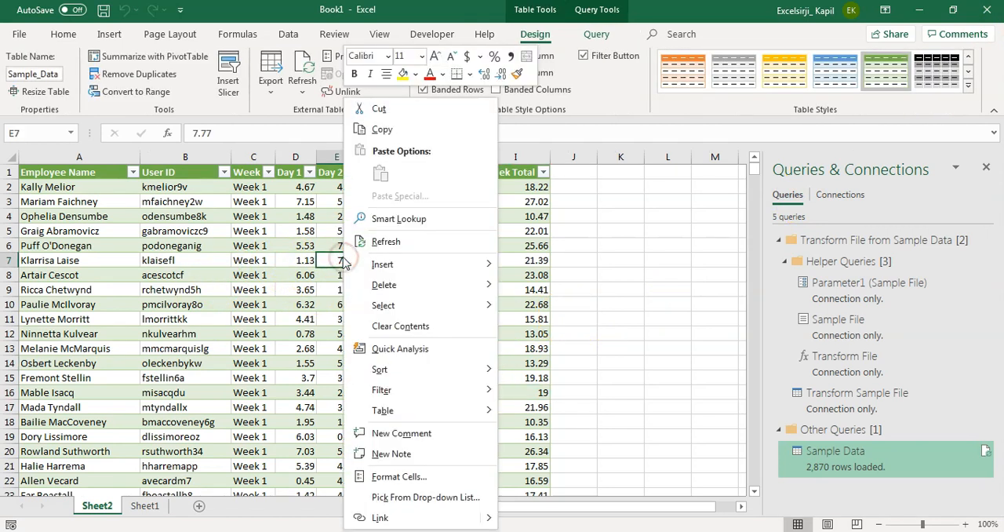
{"action": "mouse_move", "coordinate": [386, 241]}
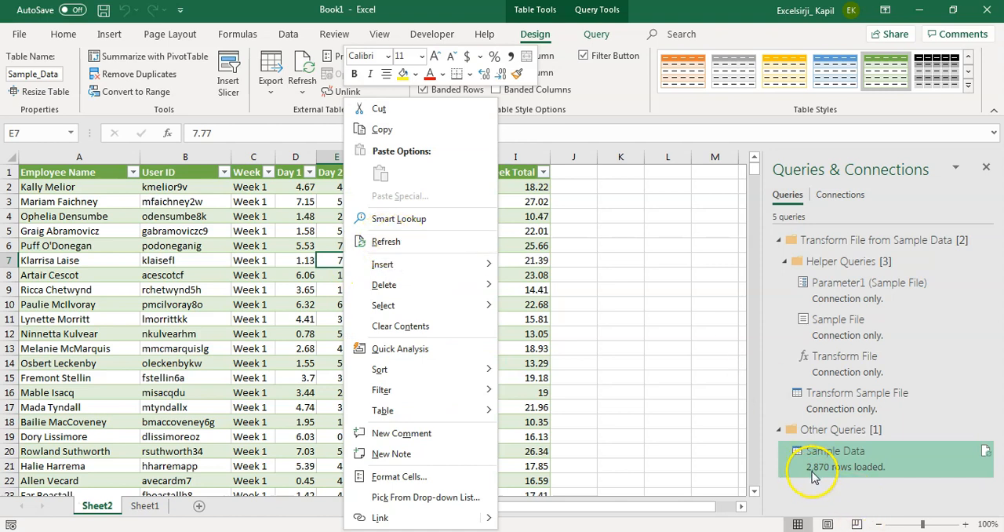
{"action": "mouse_move", "coordinate": [462, 383]}
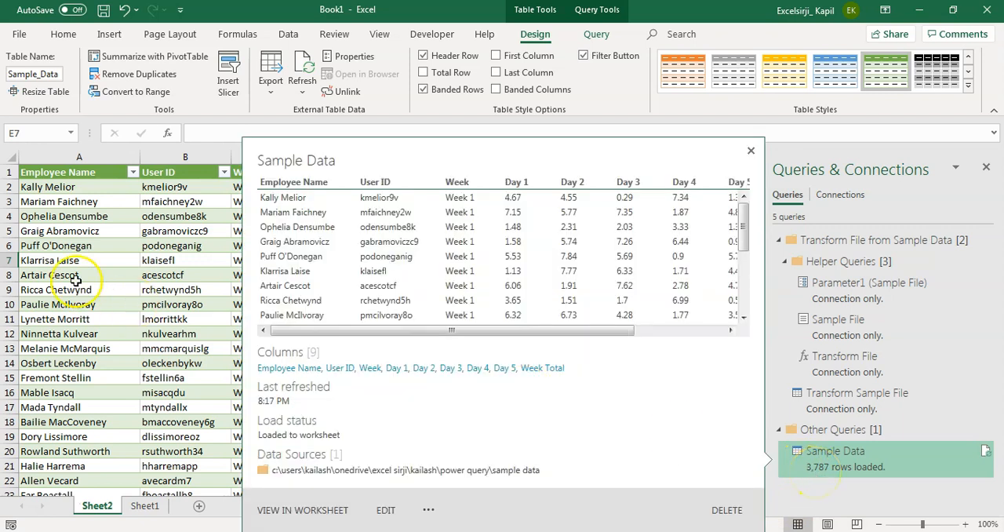
Step: Confirm the refreshed query shows 3,787 rows and the Week filter includes Week 4
{"action": "left_click", "coordinate": [267, 173]}
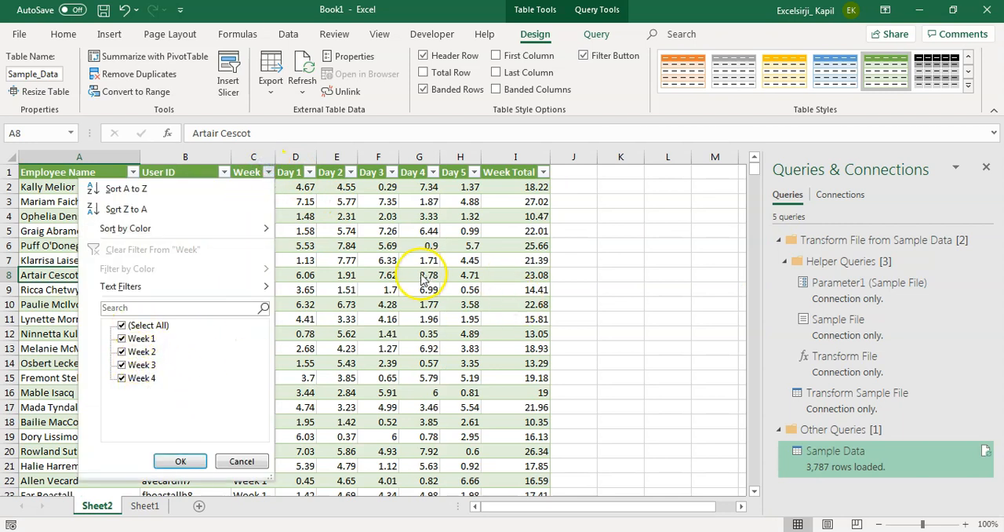
{"action": "left_click", "coordinate": [179, 461]}
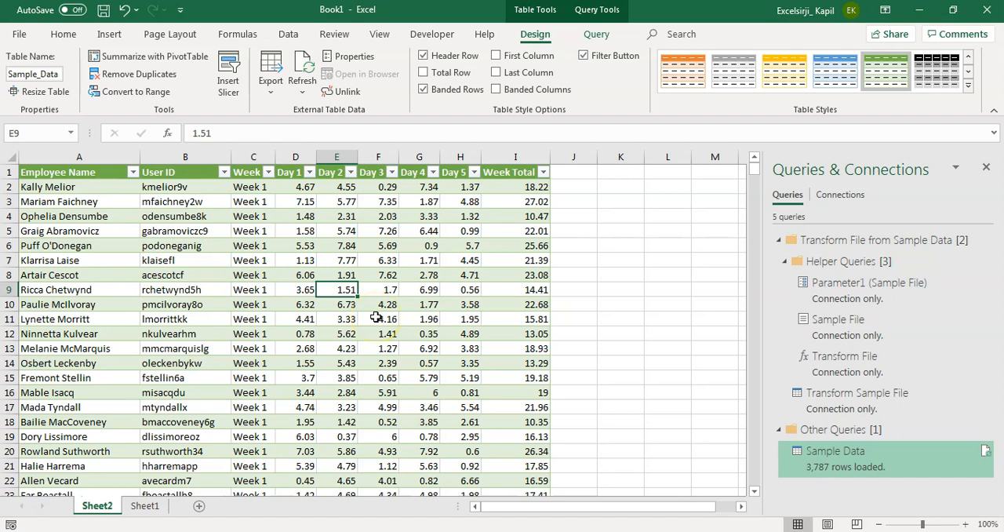
{"action": "mouse_move", "coordinate": [57, 302]}
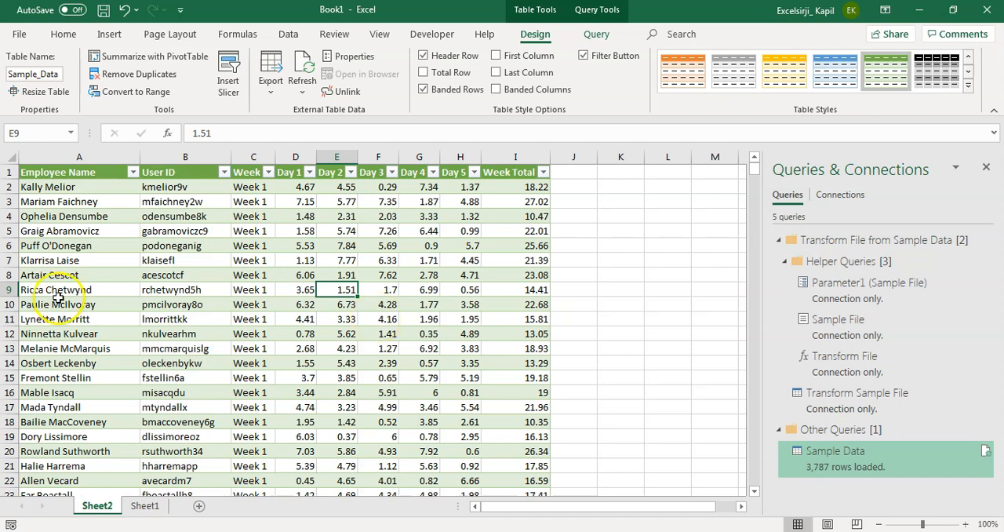
{"action": "left_click", "coordinate": [58, 171]}
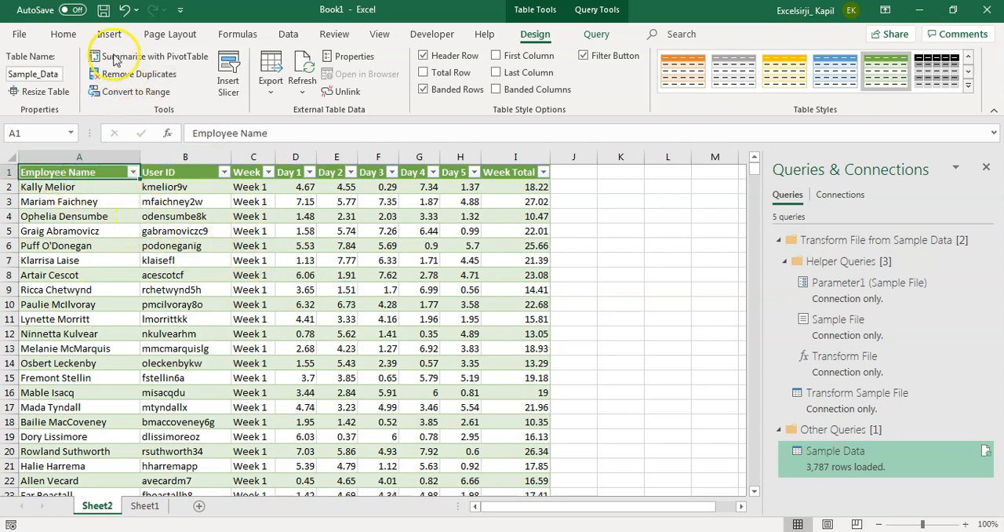
Step: Build a PivotTable on a new sheet with Employee Name rows, Week columns and Sum of Week Total, then return to Sheet2
{"action": "left_click", "coordinate": [118, 35]}
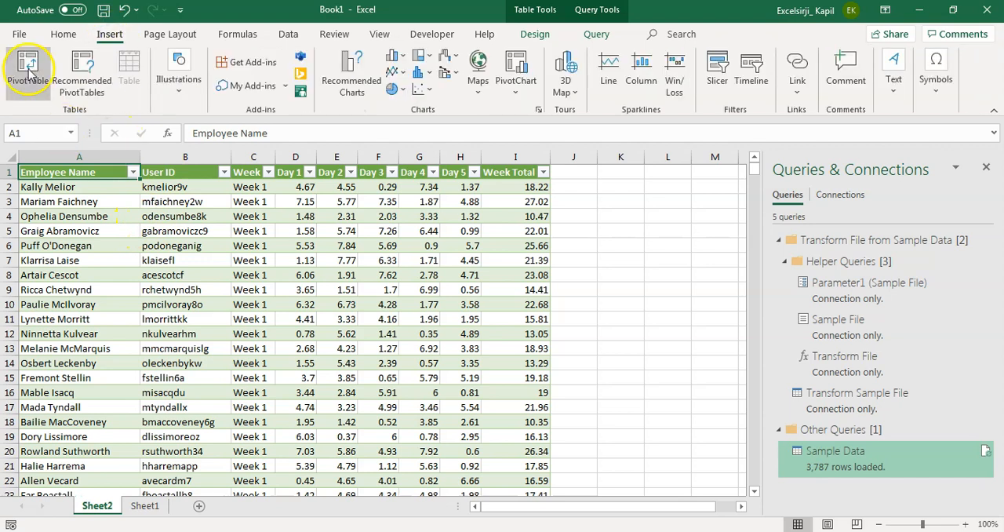
{"action": "left_click", "coordinate": [26, 69]}
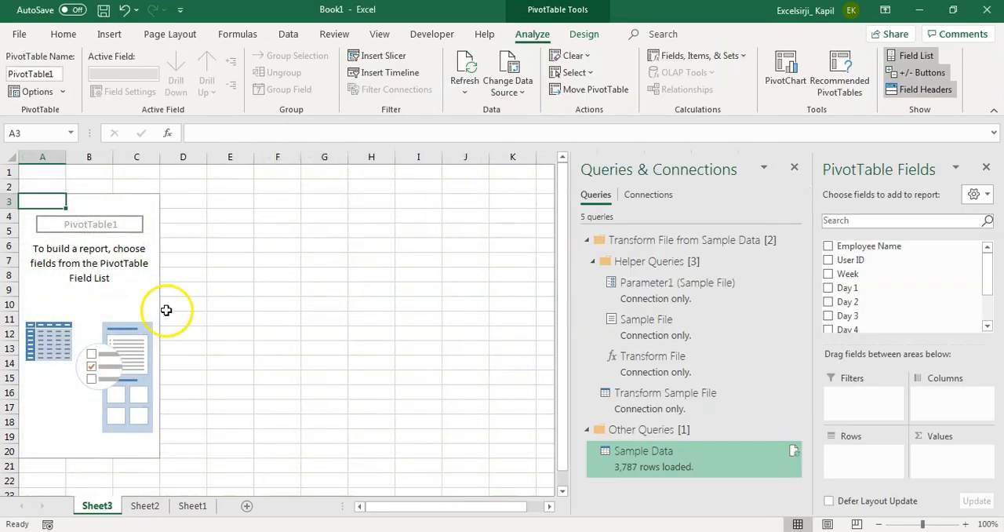
{"action": "mouse_move", "coordinate": [873, 260]}
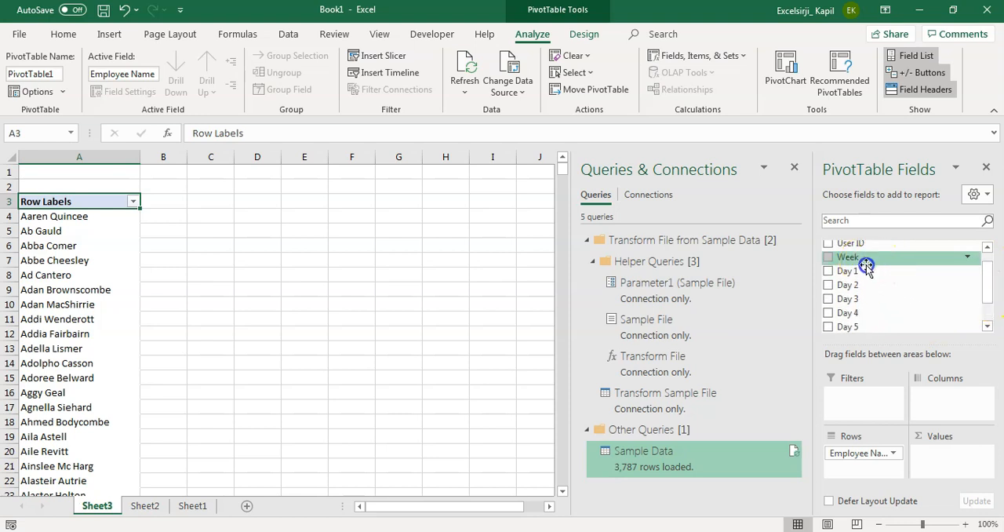
{"action": "left_click", "coordinate": [828, 257]}
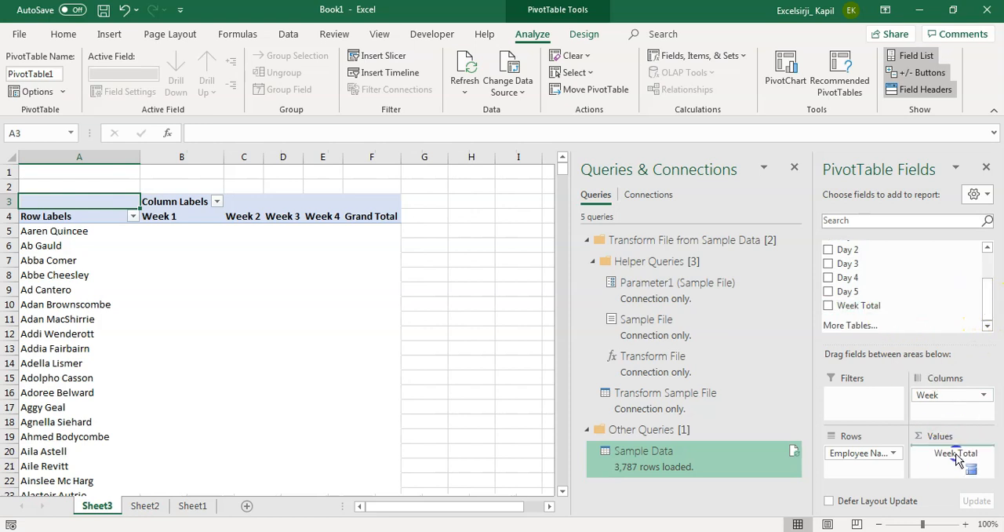
{"action": "left_click", "coordinate": [828, 305]}
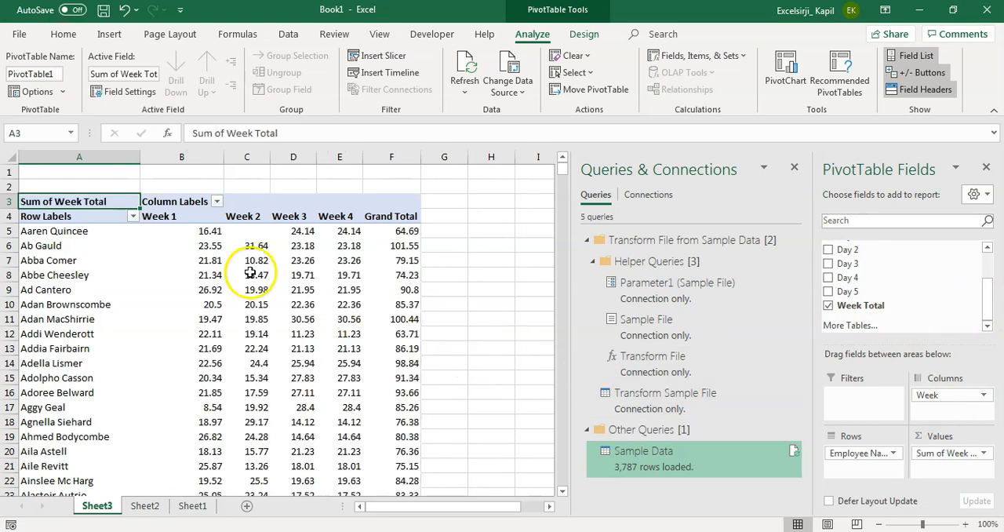
{"action": "left_click", "coordinate": [182, 229]}
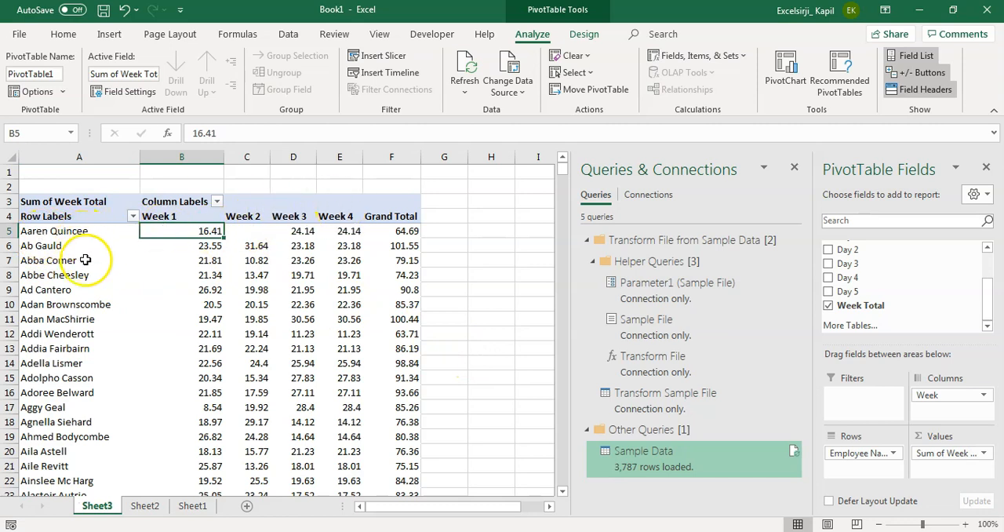
{"action": "left_click", "coordinate": [144, 506]}
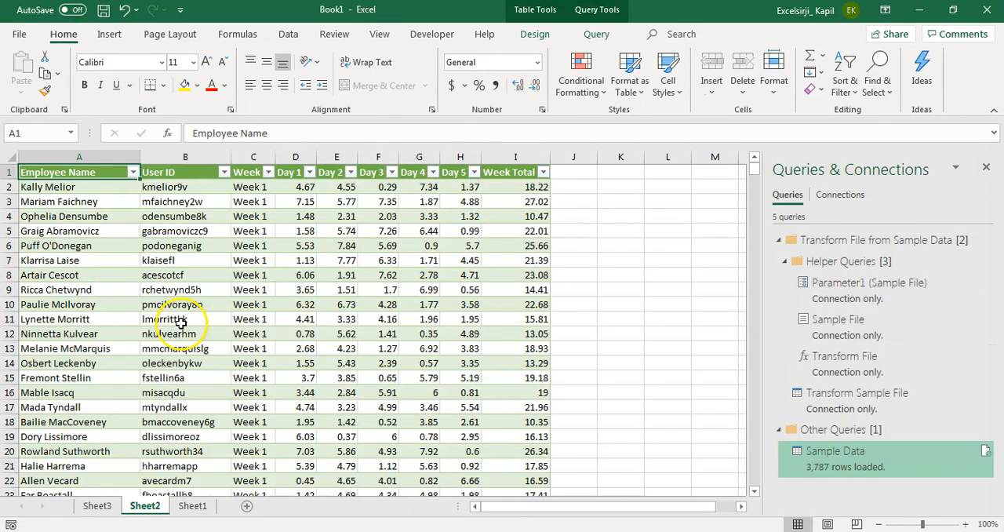